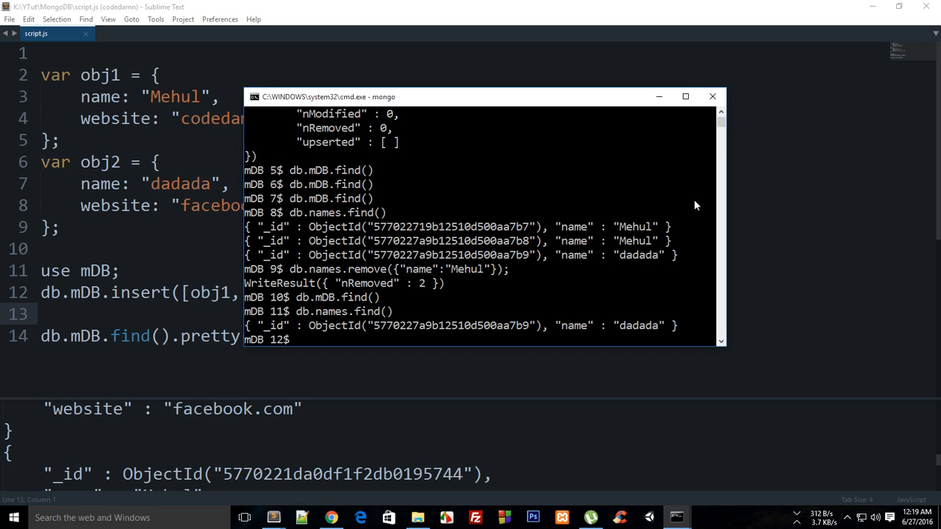
{"action": "mouse_move", "coordinate": [348, 294]}
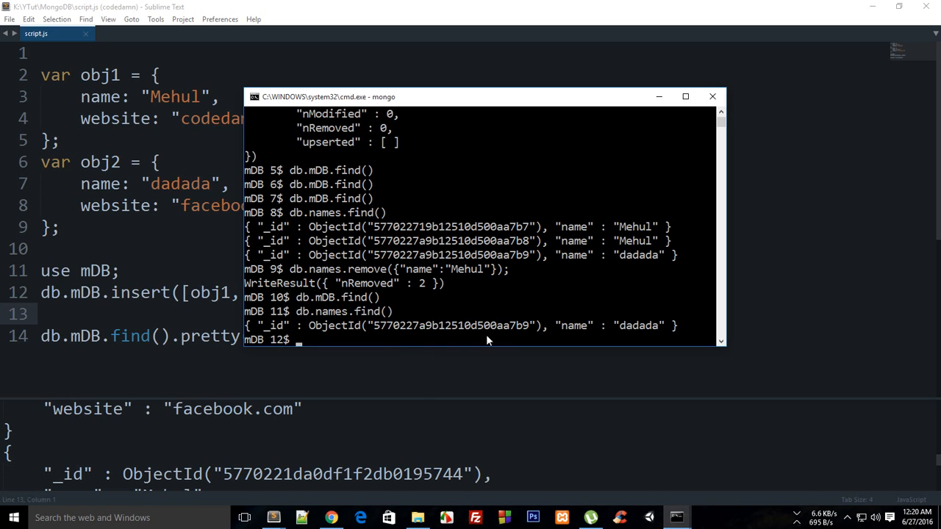
{"action": "mouse_move", "coordinate": [406, 98]}
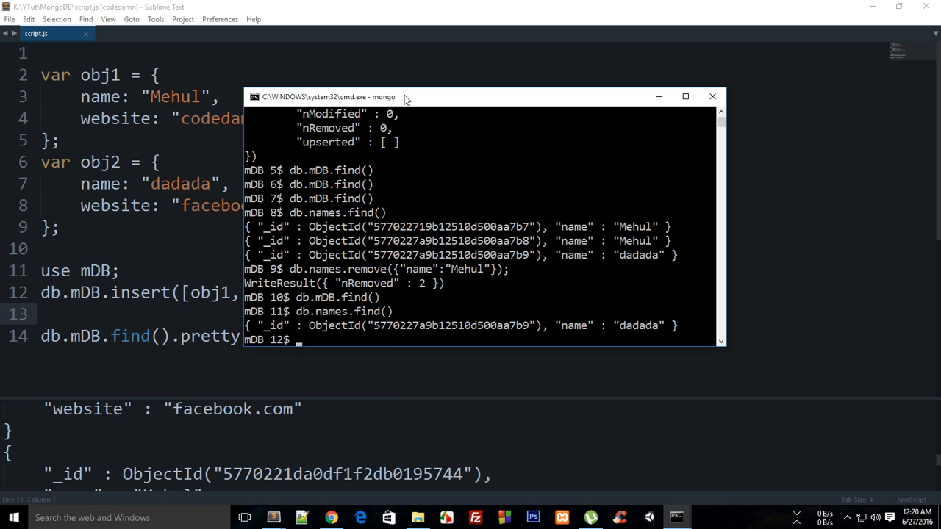
Clear the mongo shell screen of all earlier commands and output.
{"action": "type", "text": "cle"}
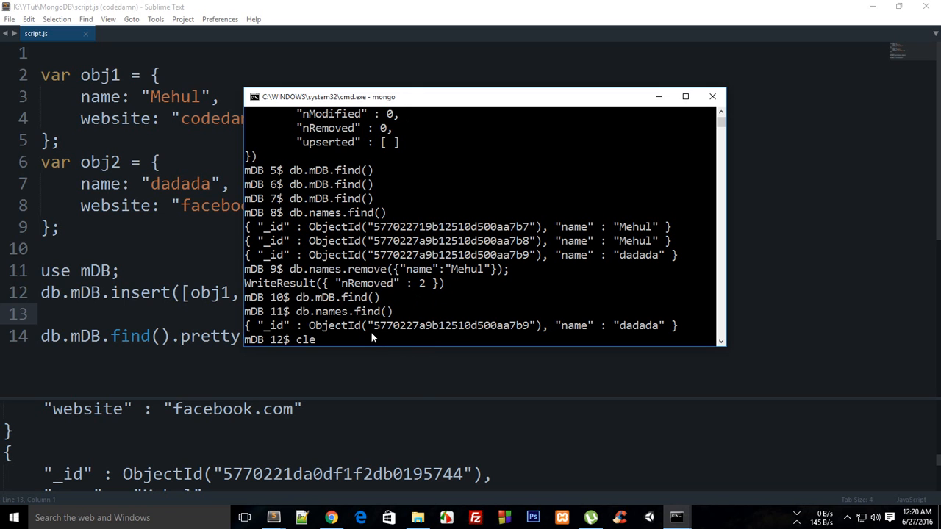
{"action": "key", "text": "Enter"}
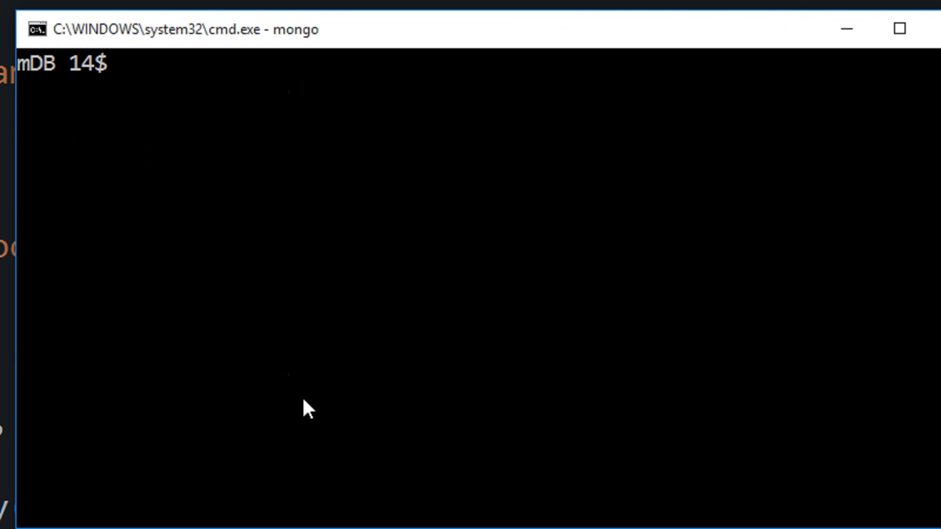
Run db.names.find().pretty(), returning the single 'dadada' document.
{"action": "type", "text": "db.names."}
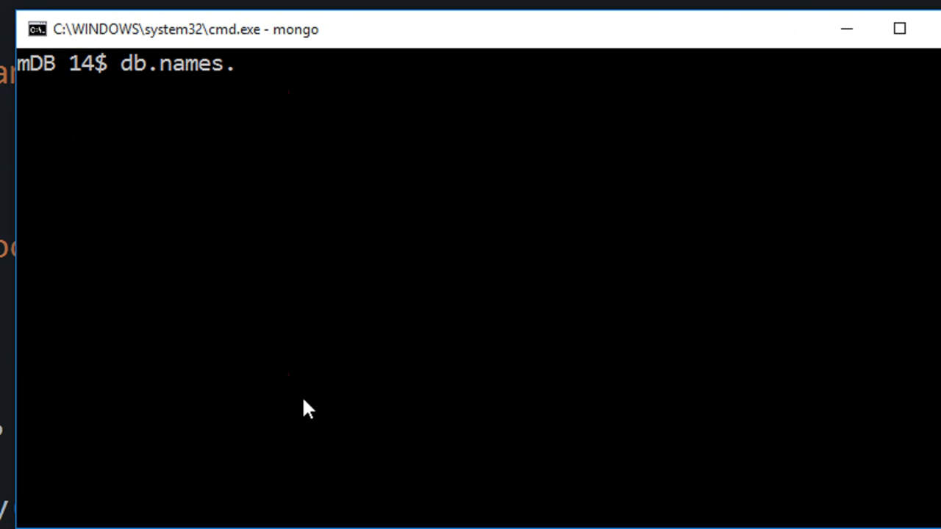
{"action": "type", "text": "find().pretty"}
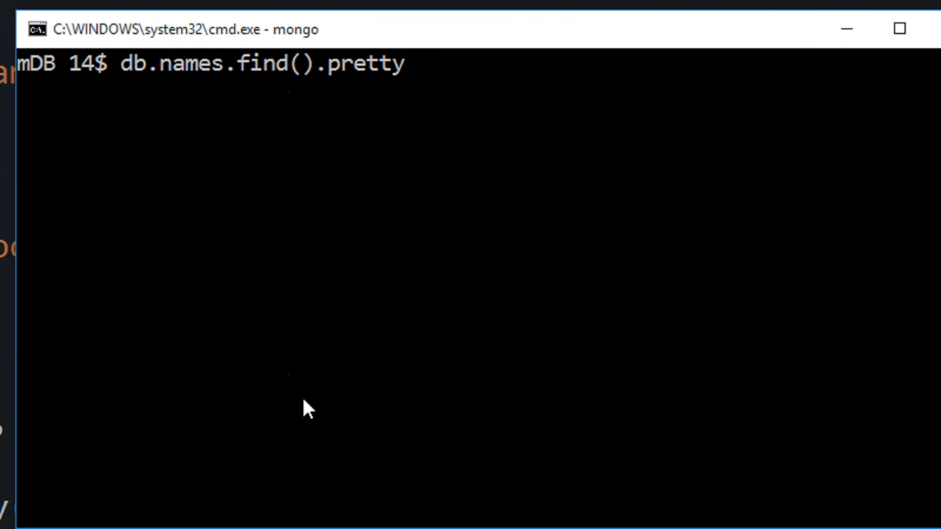
{"action": "key", "text": "Enter"}
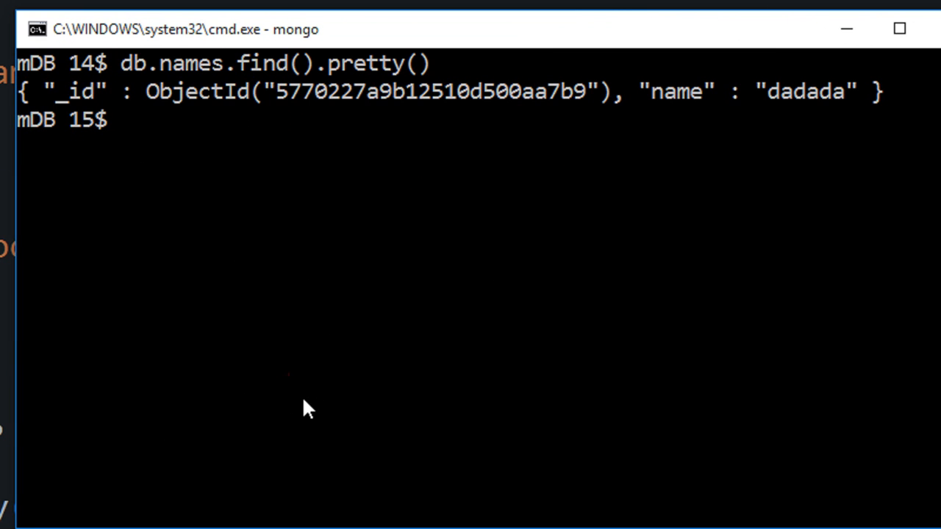
Begin db.names.update with the filter {"name": "dadada"}.
{"action": "type", "text": "db.names"}
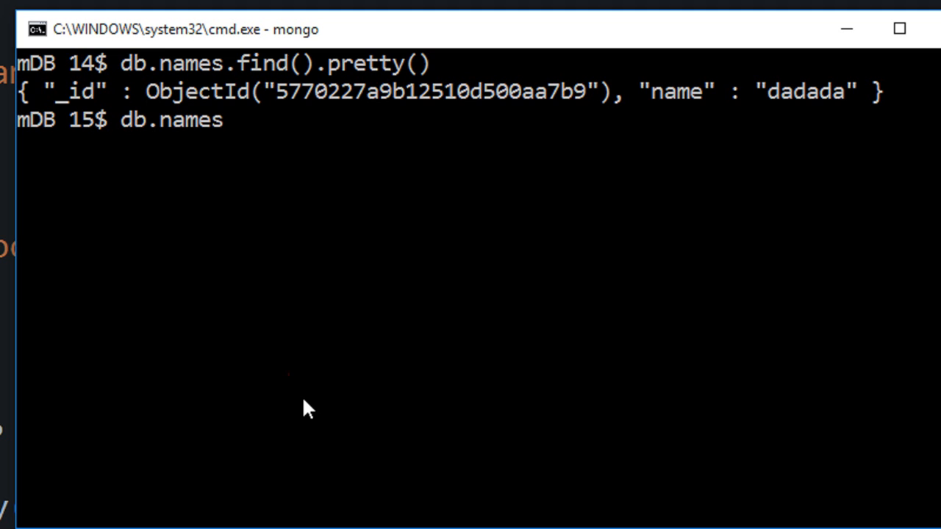
{"action": "type", "text": ".update({\""}
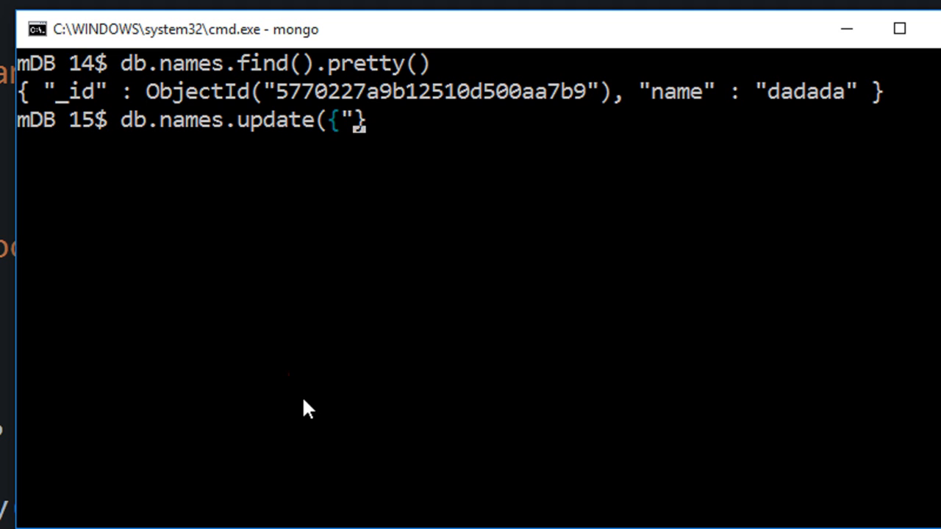
{"action": "type", "text": "\""}
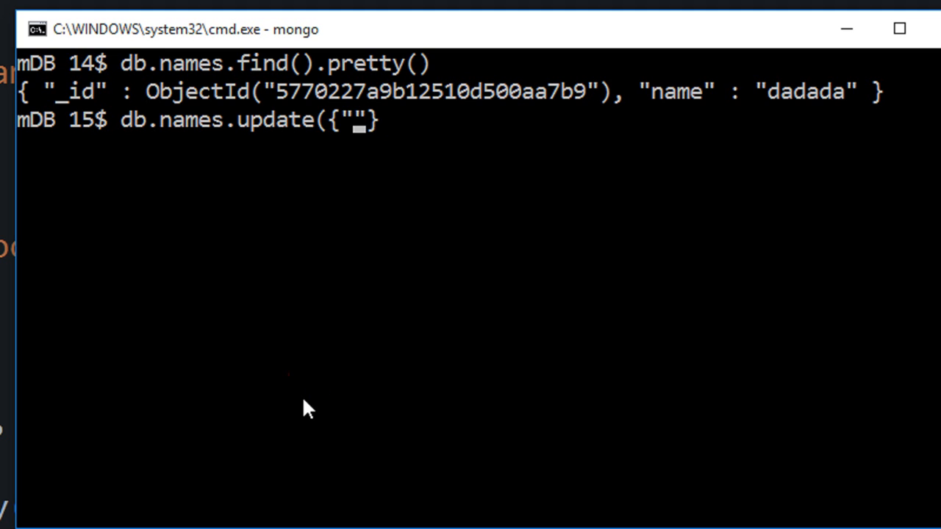
{"action": "type", "text": "name"}
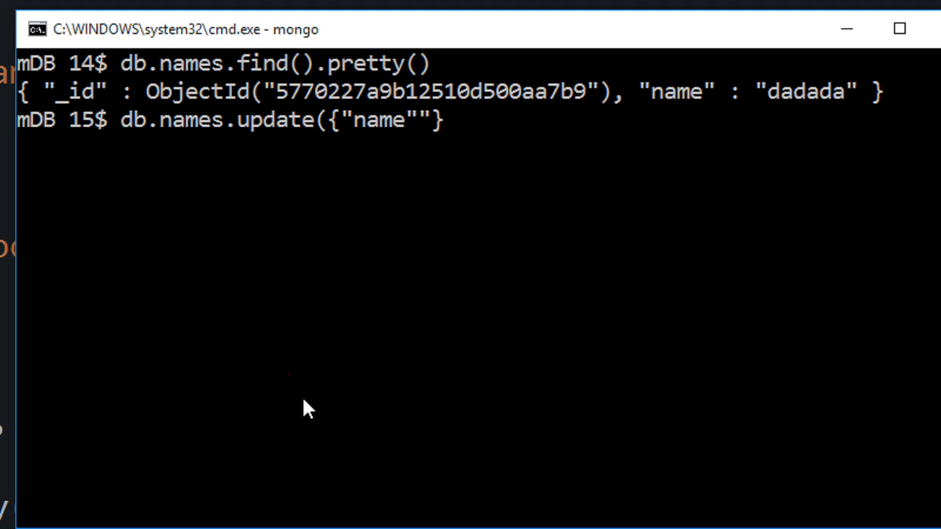
{"action": "type", "text": ":"}
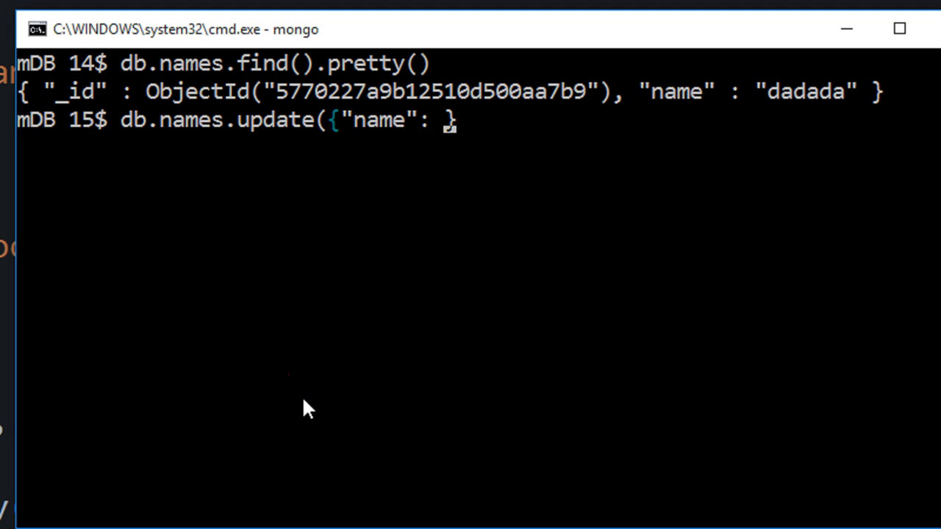
{"action": "type", "text": "\"dada\""}
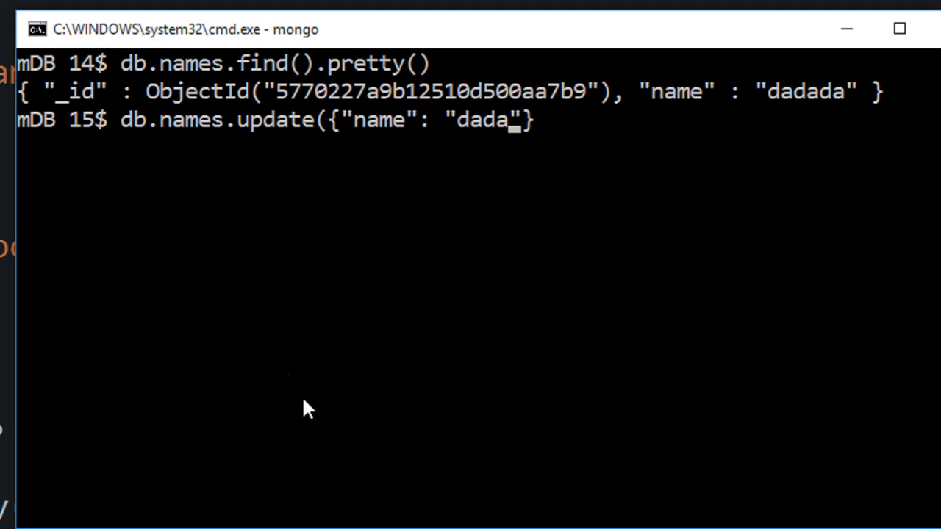
{"action": "type", "text": "da"}
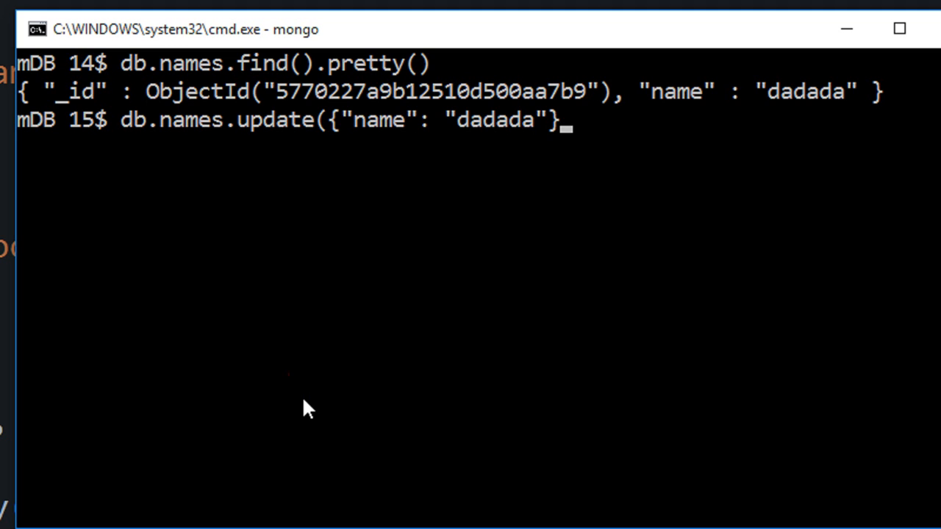
{"action": "type", "text": ","}
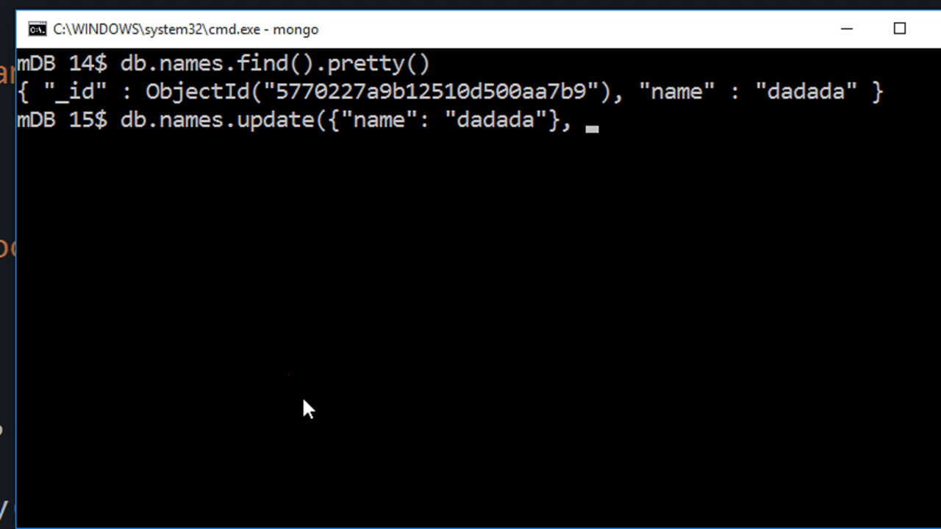
Add {$set: {"name": "mehul"}}, run it, and try to finish the incomplete multi-line command.
{"action": "type", "text": "{$set"}
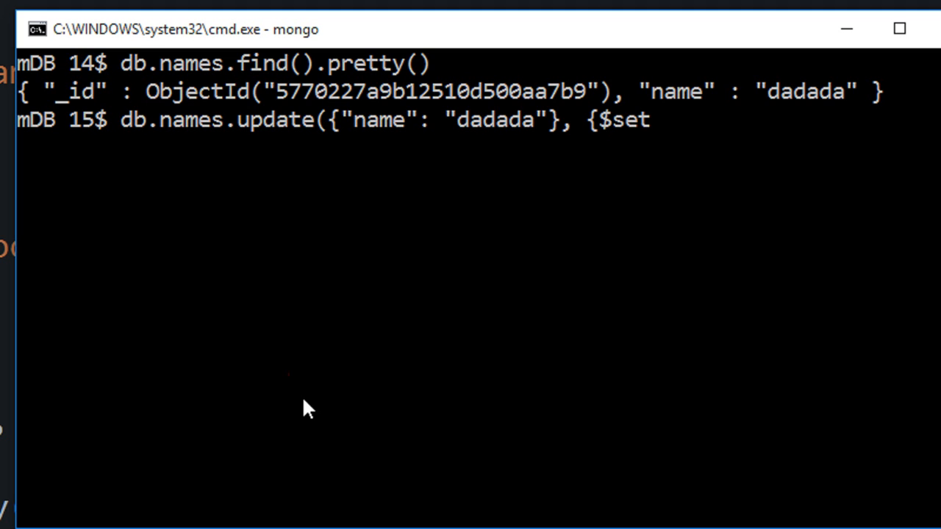
{"action": "type", "text": ": {\""}
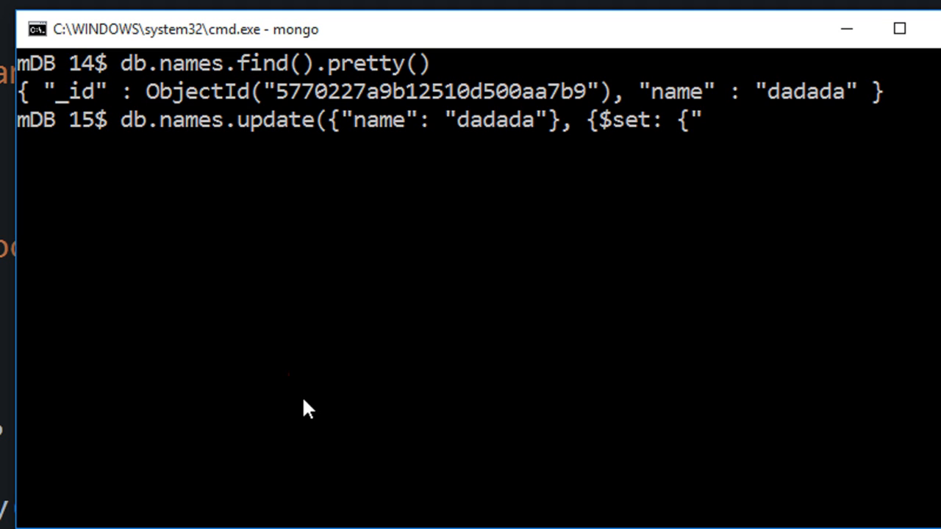
{"action": "type", "text": "name\":"}
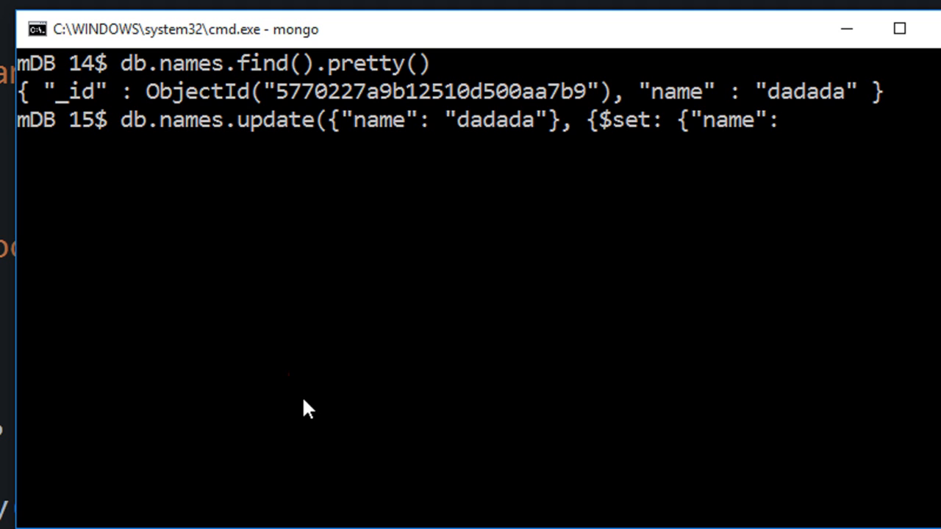
{"action": "type", "text": "\"mehul"}
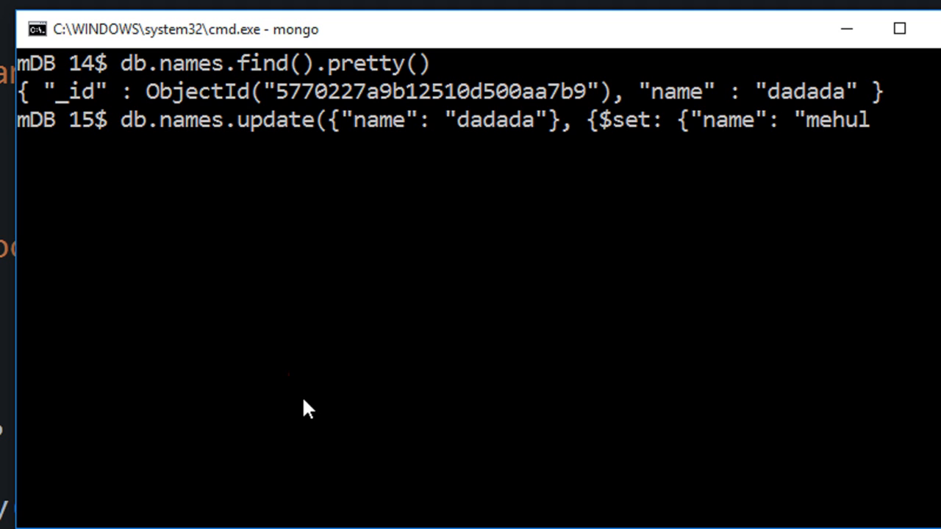
{"action": "type", "text": "\"}}"}
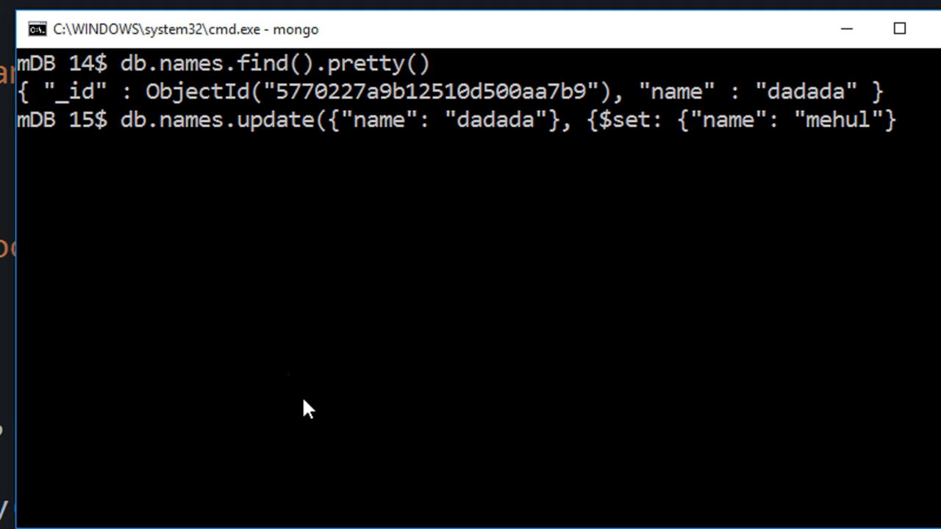
{"action": "mouse_move", "coordinate": [547, 155]}
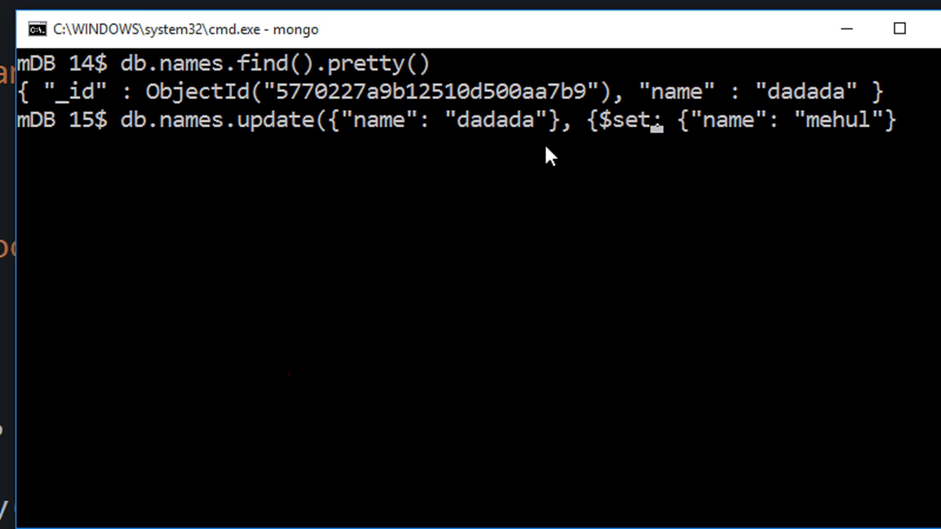
{"action": "mouse_move", "coordinate": [442, 233]}
{"action": "type", "text": "}"}
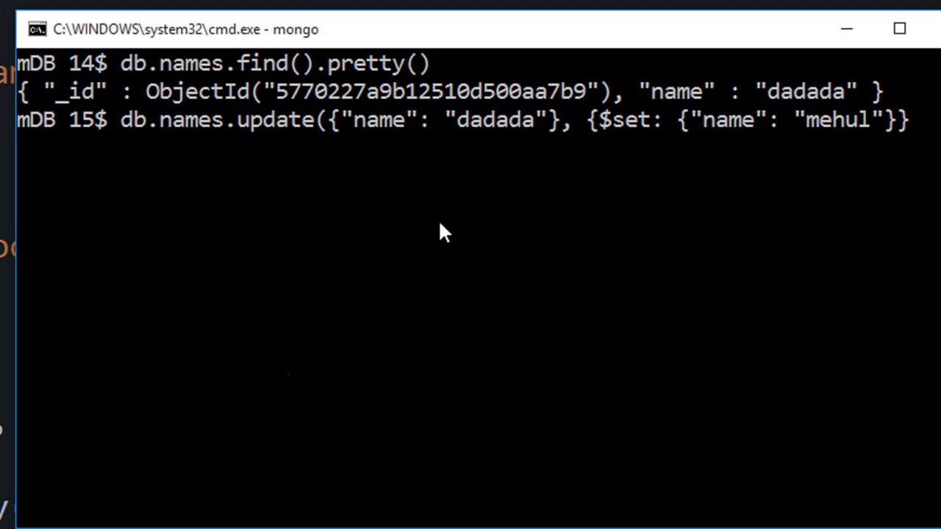
{"action": "type", "text": ")"}
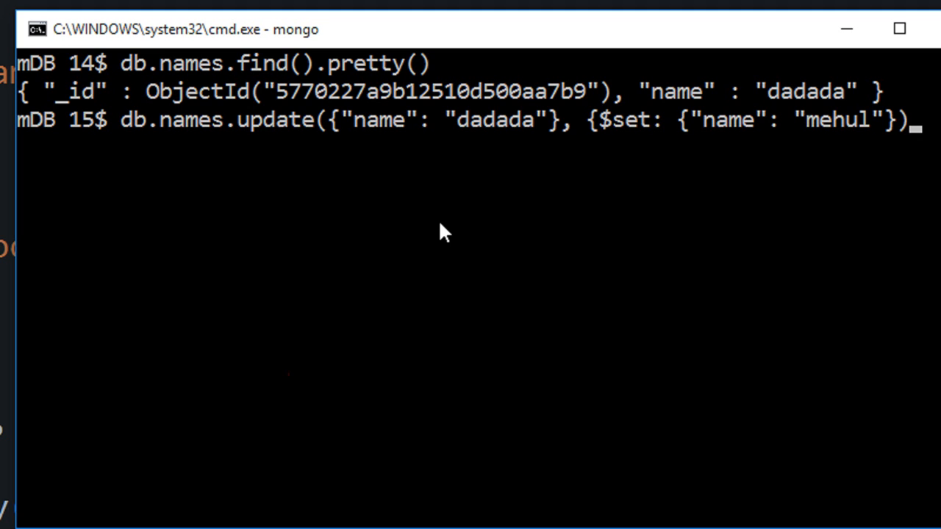
{"action": "key", "text": "Enter"}
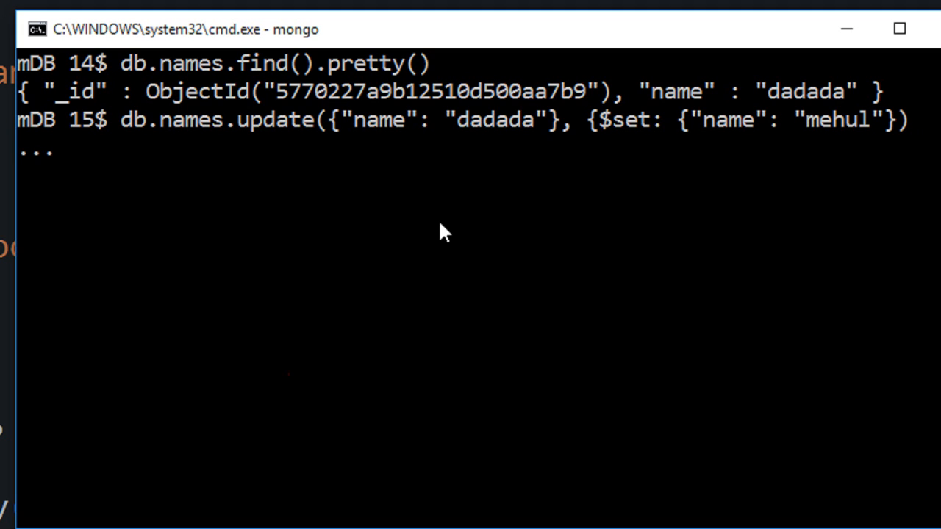
{"action": "key", "text": "Enter"}
{"action": "type", "text": ";"}
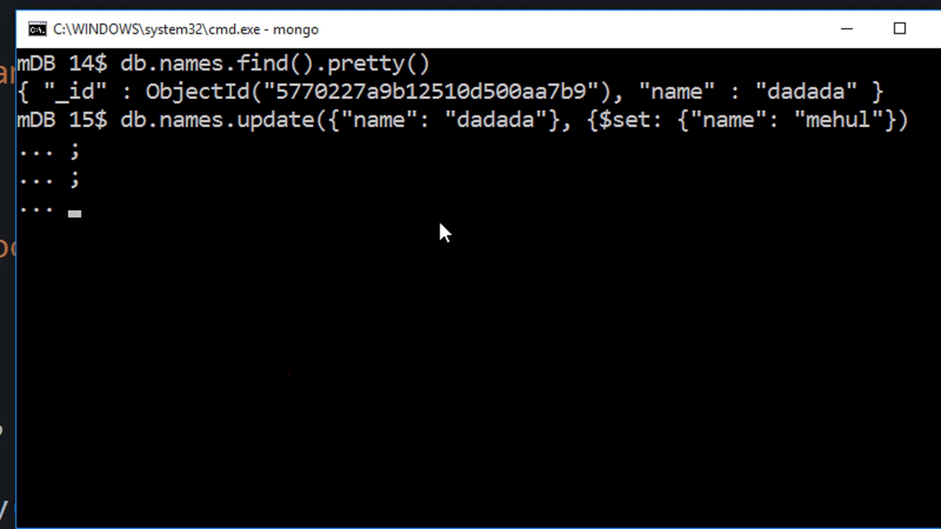
{"action": "key", "text": "Enter"}
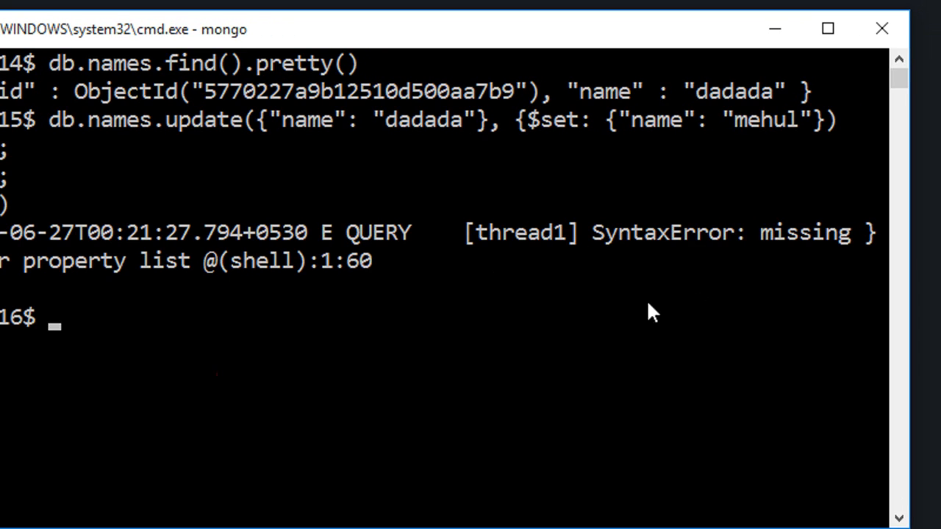
{"action": "mouse_move", "coordinate": [434, 297]}
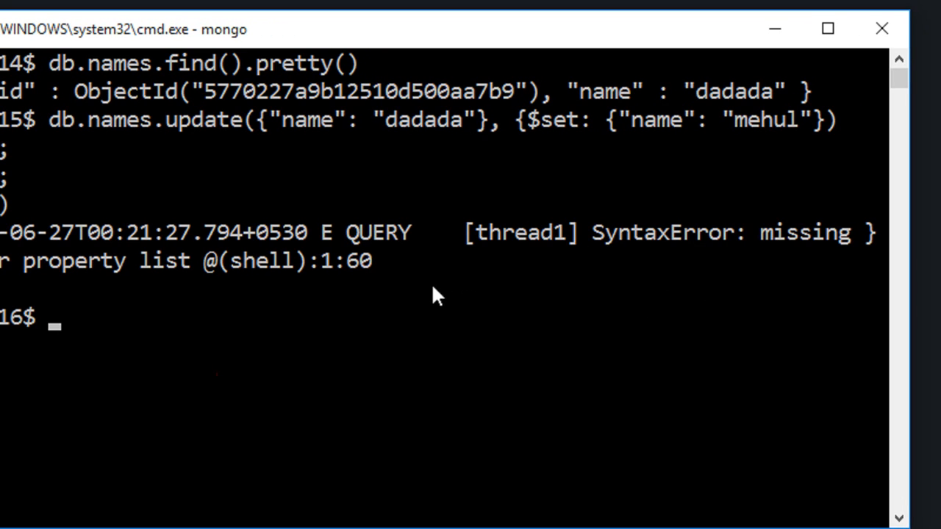
{"action": "mouse_move", "coordinate": [265, 290]}
{"action": "type", "text": "db.names.update({\"name\": \"dadada\"}, {$set: {\"name\": \"m"}
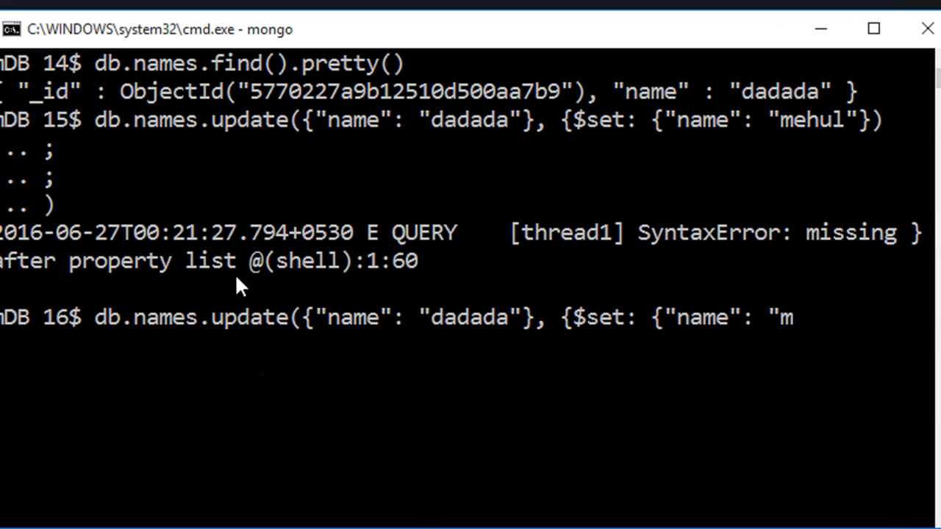
Retype the update's 'mehul' value with closing braces and run it again.
{"action": "type", "text": "ehul"}
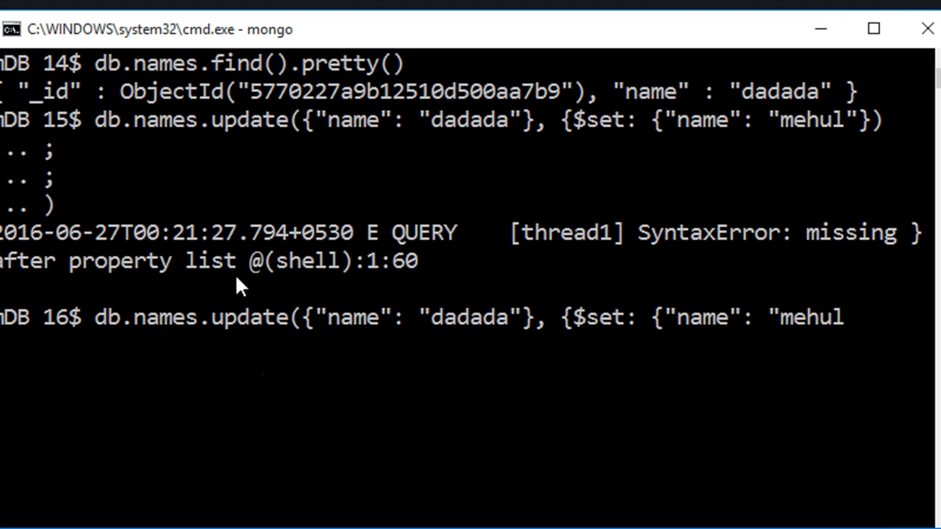
{"action": "type", "text": "\"}}"}
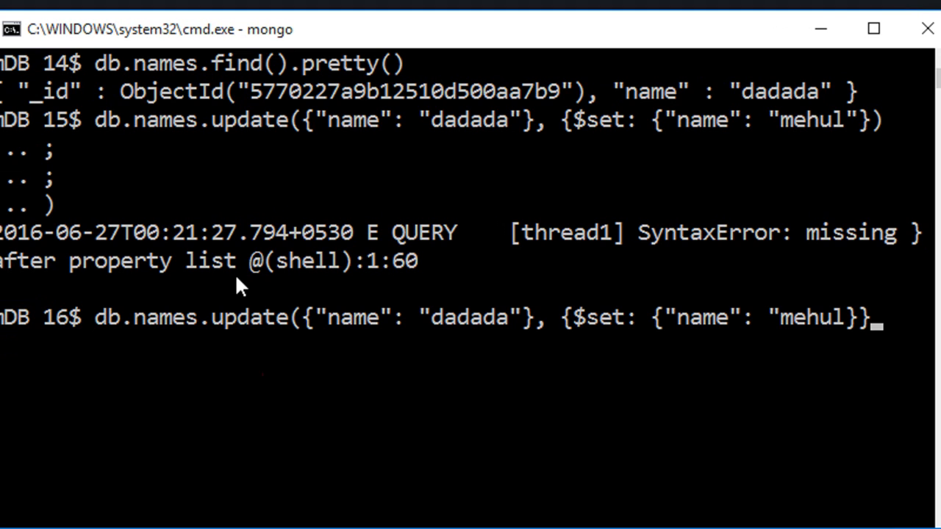
{"action": "type", "text": ")"}
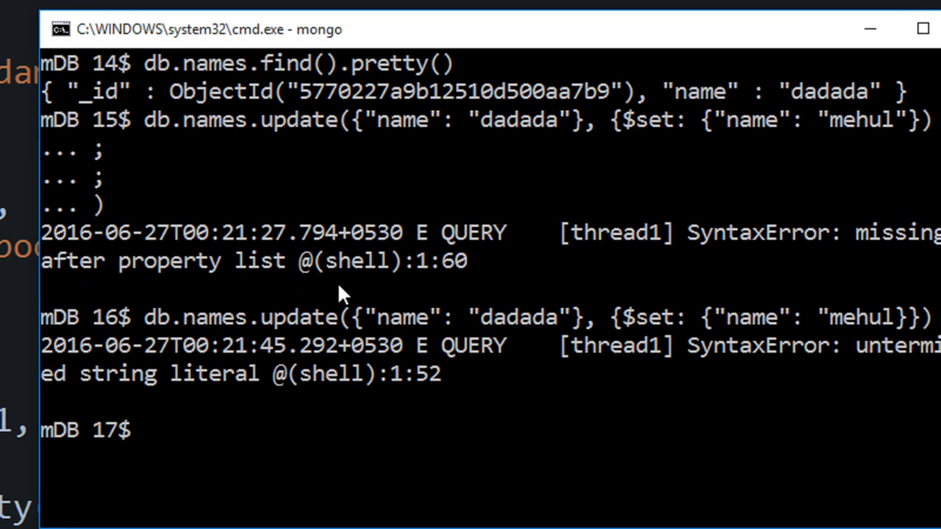
{"action": "key", "text": "Enter"}
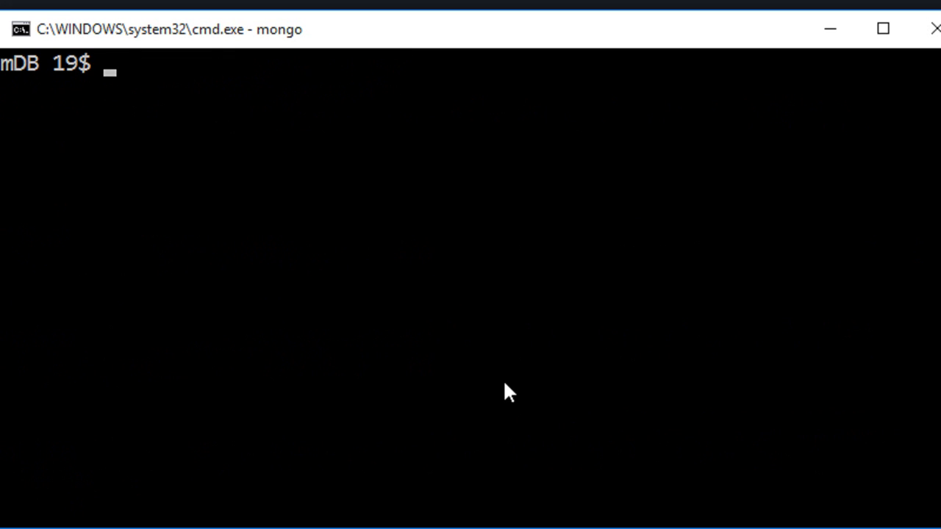
Run db.names.find().pretty(), showing the document now named 'mehul'.
{"action": "type", "text": "db.nam"}
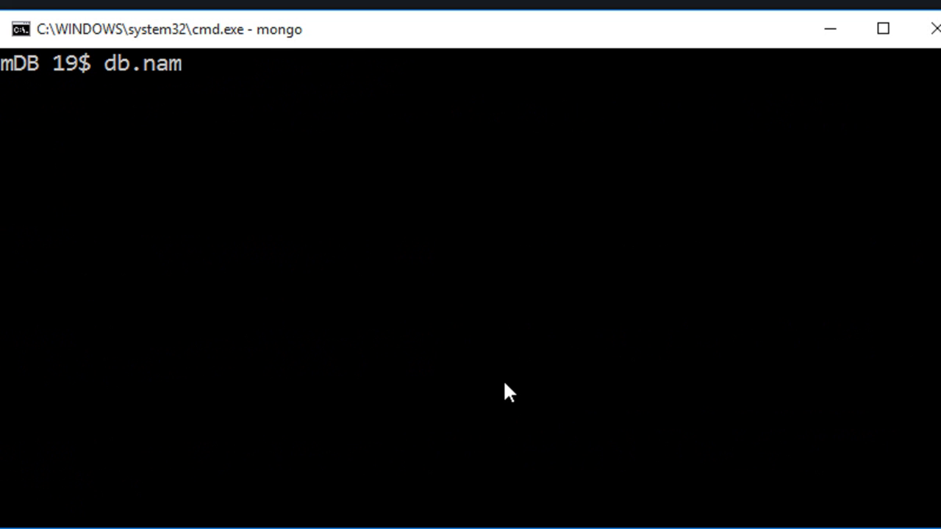
{"action": "type", "text": "es.find()"}
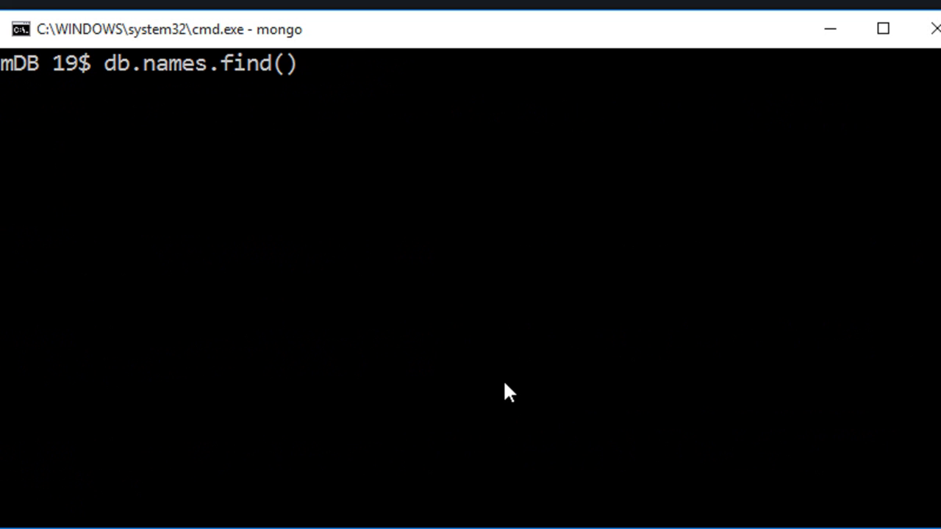
{"action": "type", "text": ".pretty()"}
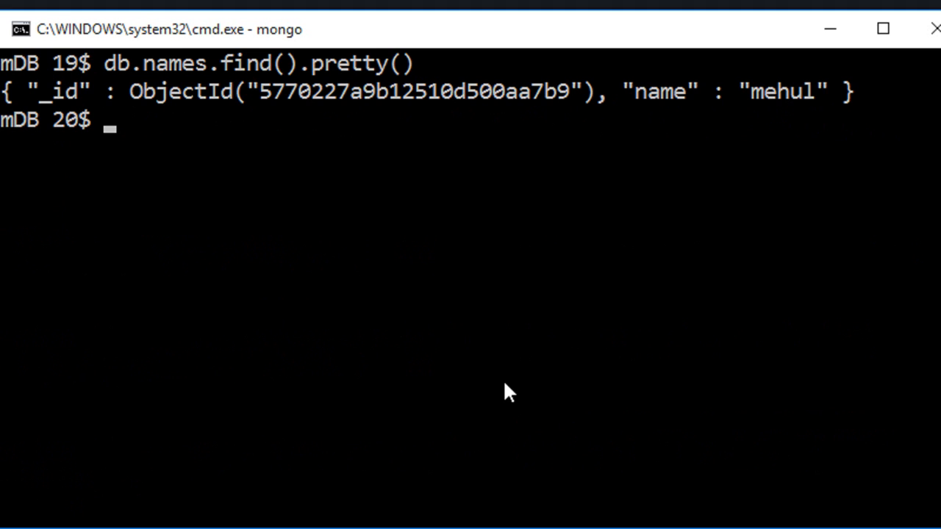
Insert 'mehul', 'mehul 2' and 'mehul 3' documents, each with website null, into names.
{"action": "type", "text": "db.names."}
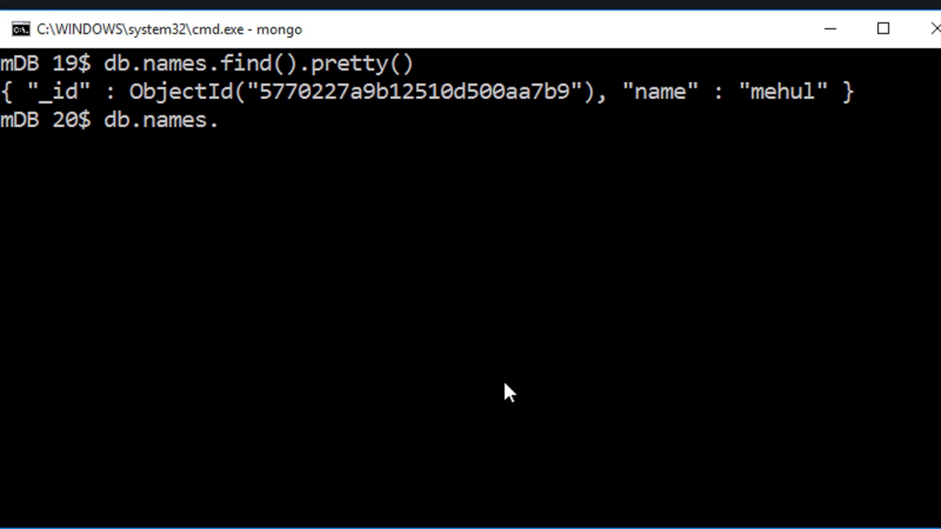
{"action": "type", "text": "insert({"}
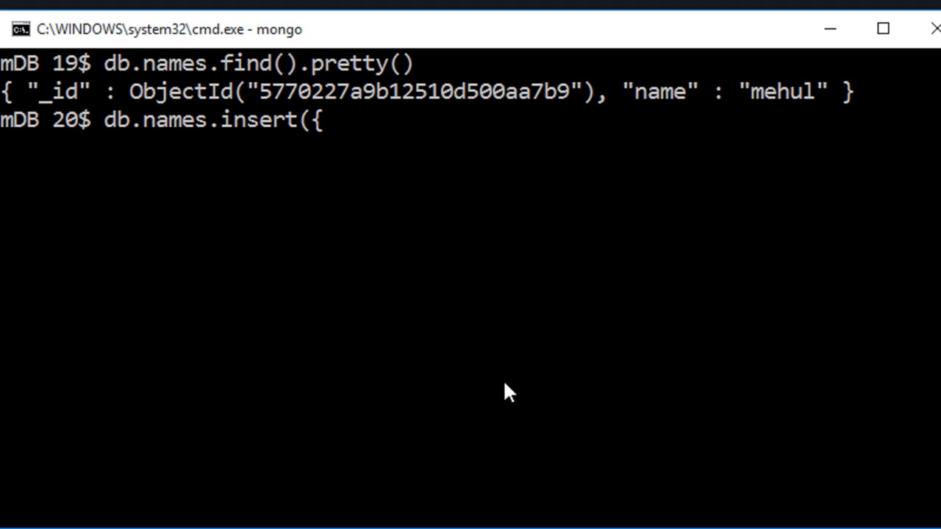
{"action": "type", "text": "\"nam"}
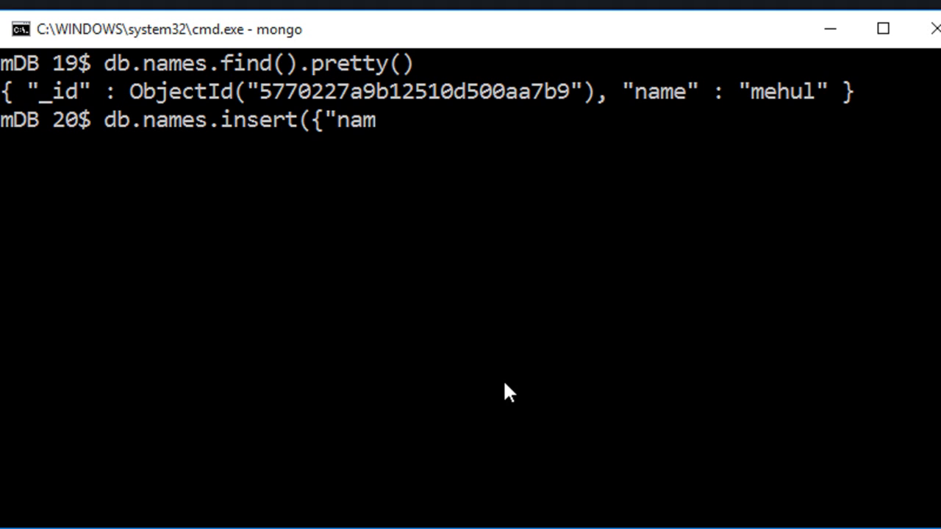
{"action": "type", "text": "e\":"}
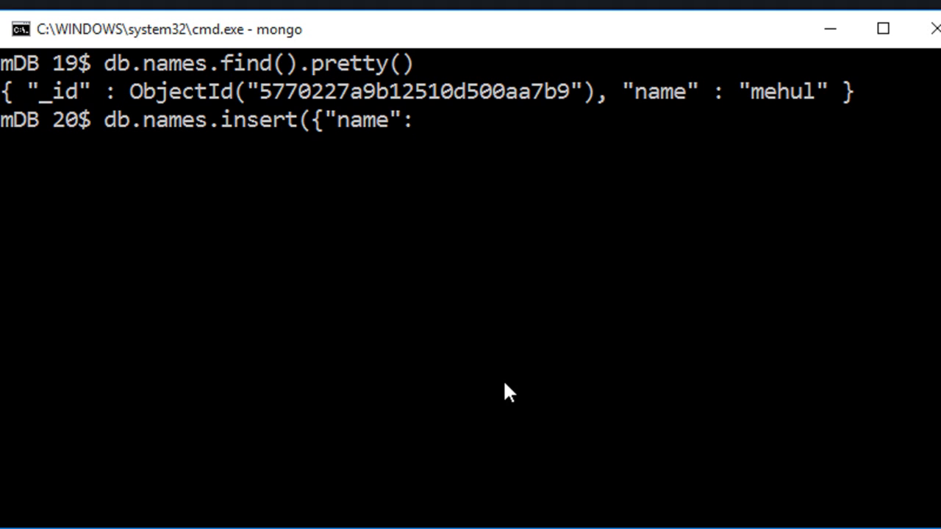
{"action": "type", "text": "\"mehul\""}
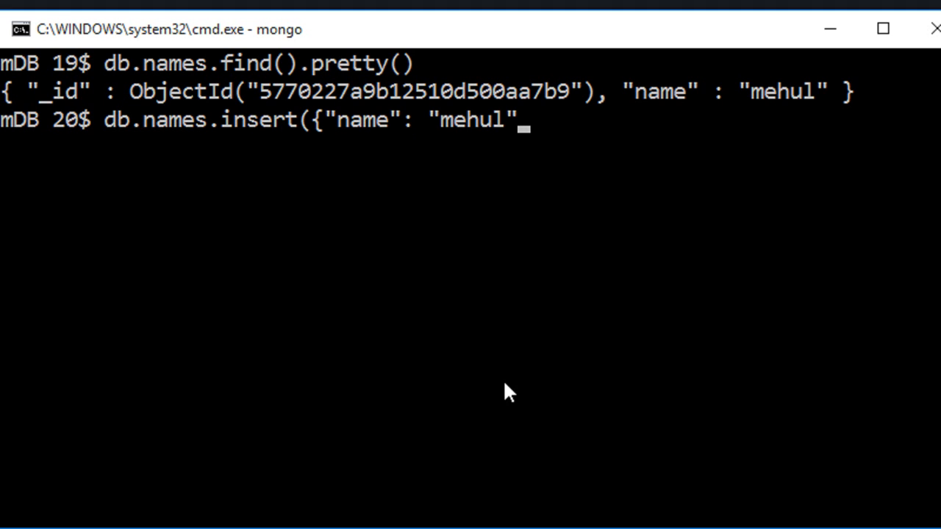
{"action": "type", "text": ", \"web"}
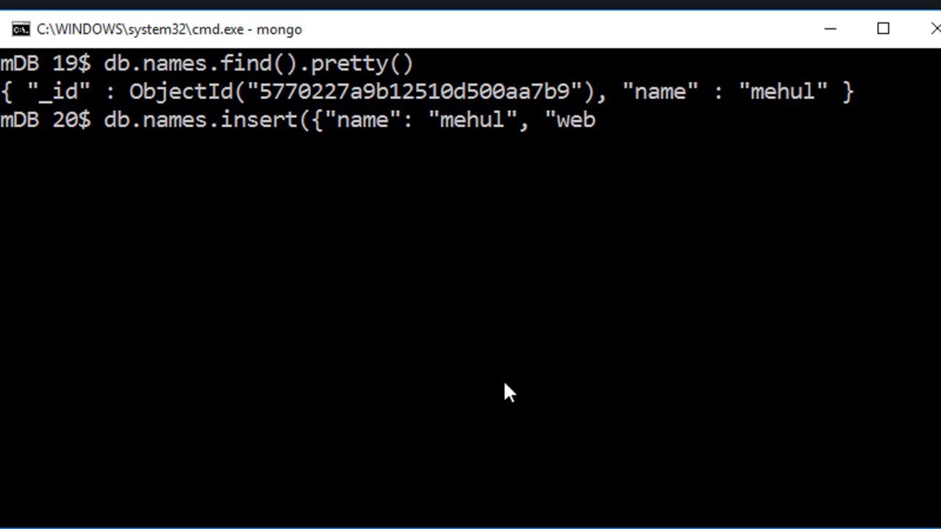
{"action": "type", "text": "site\": null"}
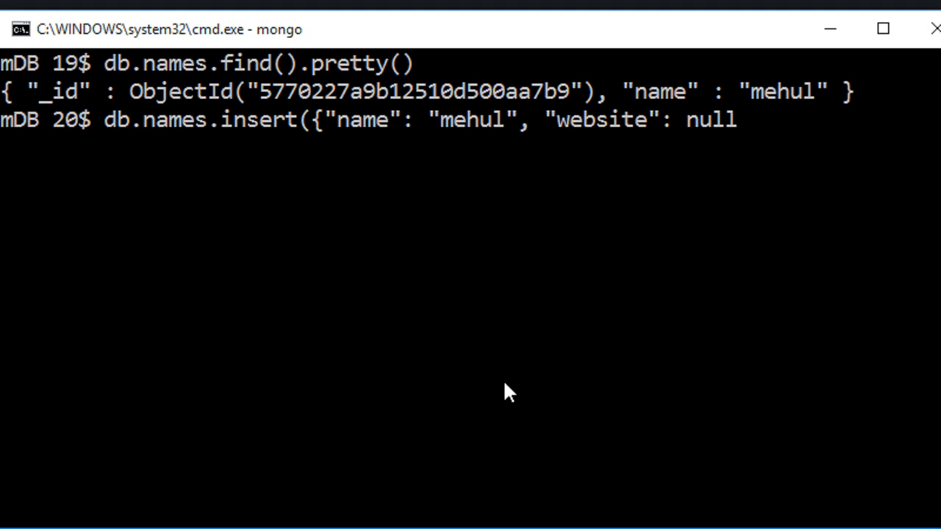
{"action": "type", "text": "});"}
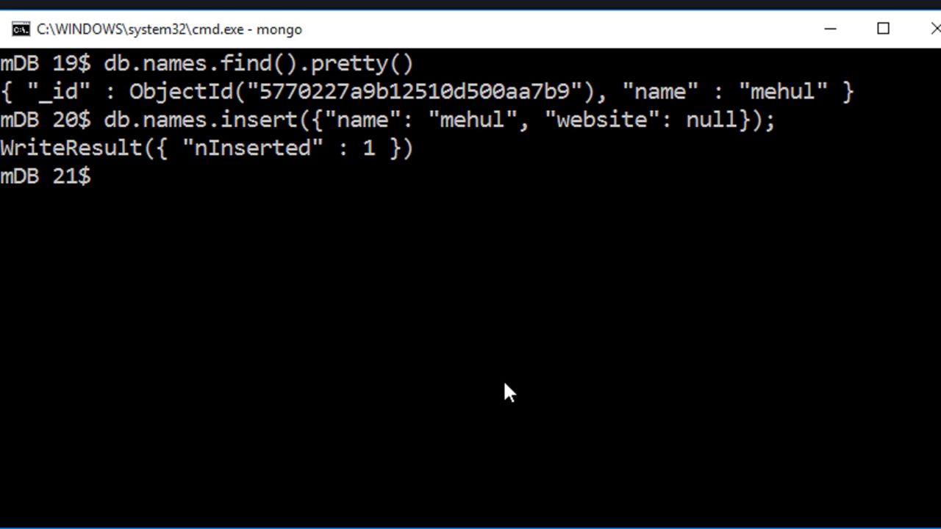
{"action": "type", "text": "db.names.insert({\"name\": \"mehul 2\", \"website\": null});"}
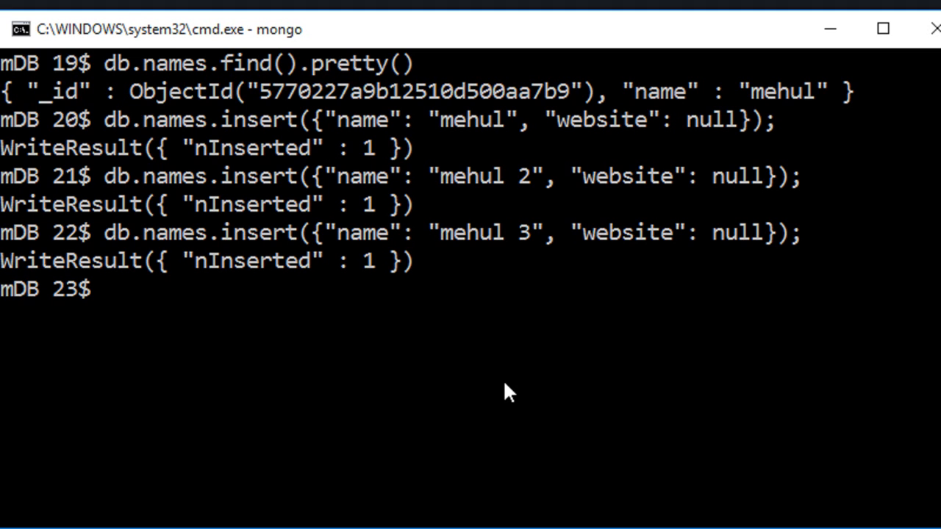
{"action": "type", "text": "db.names.insert({\"name\": \"mehul 3\", \"we"}
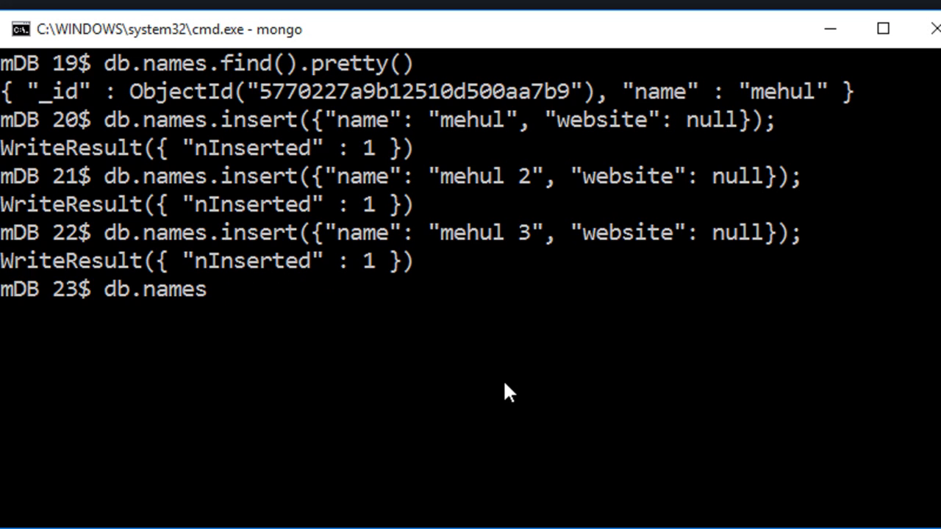
Begin db.names.update with the filter {"website": null}.
{"action": "type", "text": ".update"}
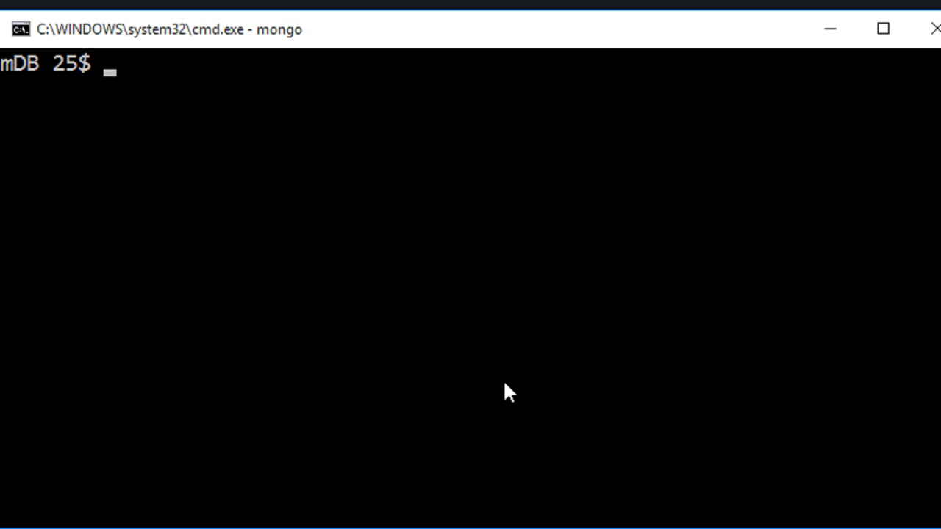
{"action": "type", "text": "db.names."}
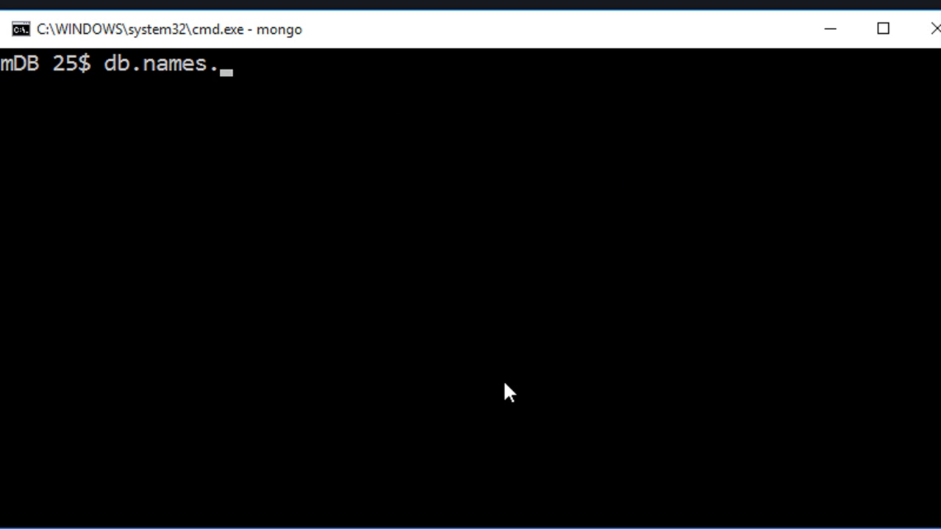
{"action": "type", "text": "up[date("}
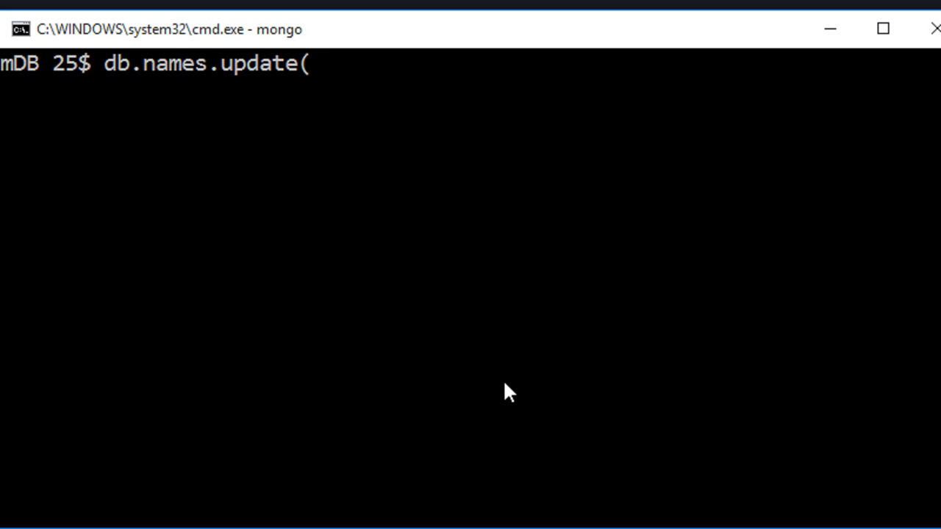
{"action": "type", "text": "{"}
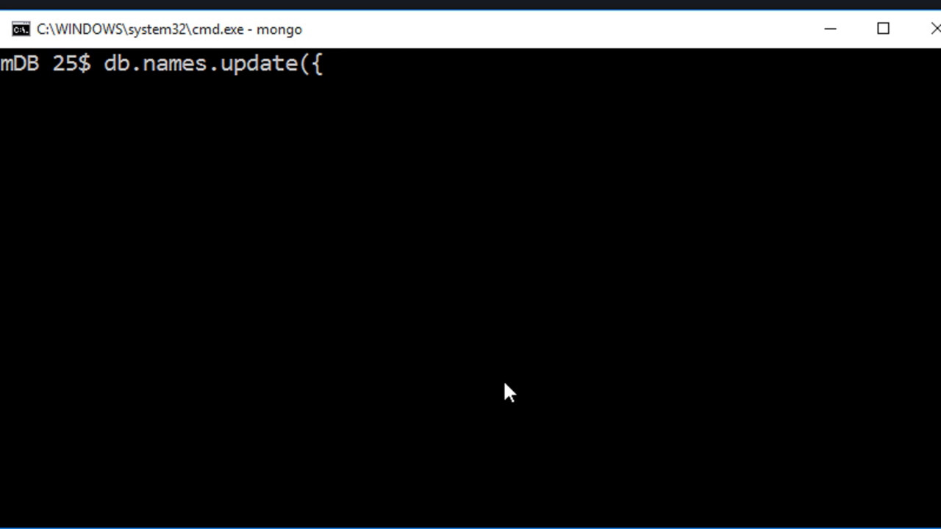
{"action": "type", "text": "\""}
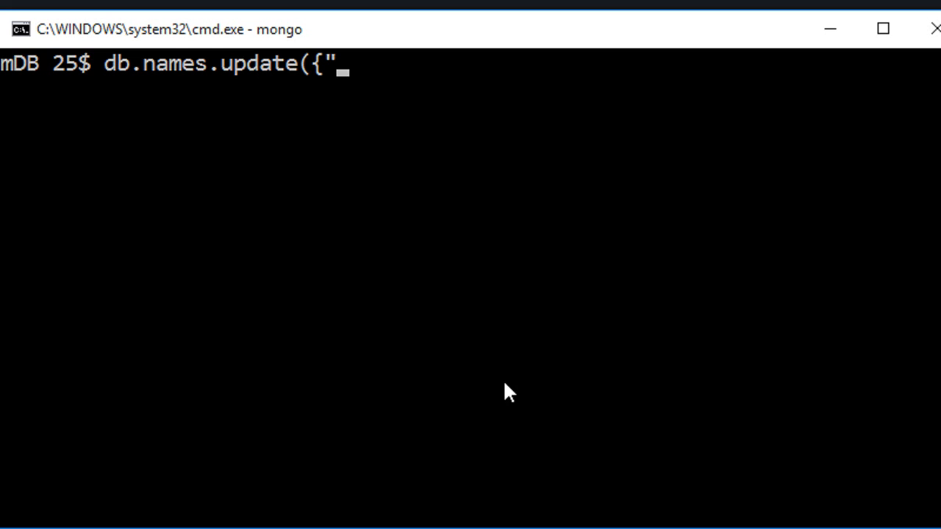
{"action": "type", "text": "website\":"}
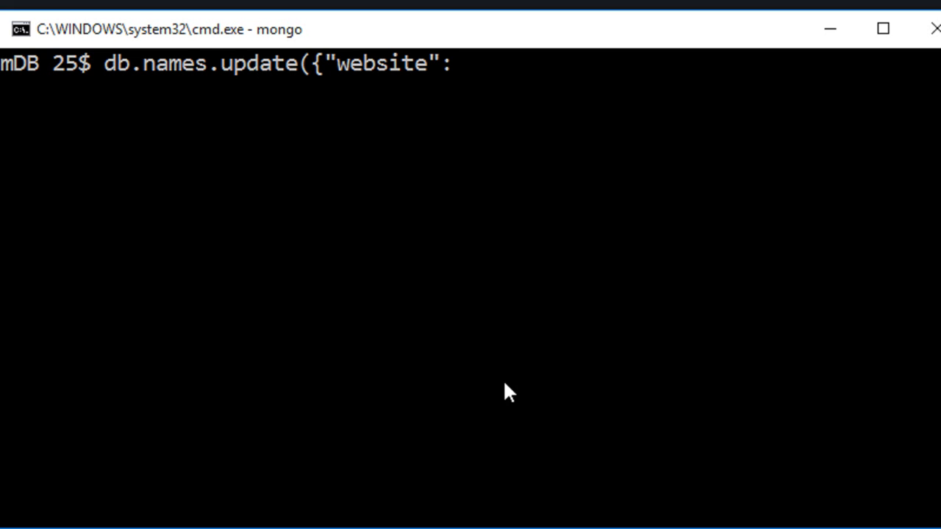
{"action": "type", "text": "null},"}
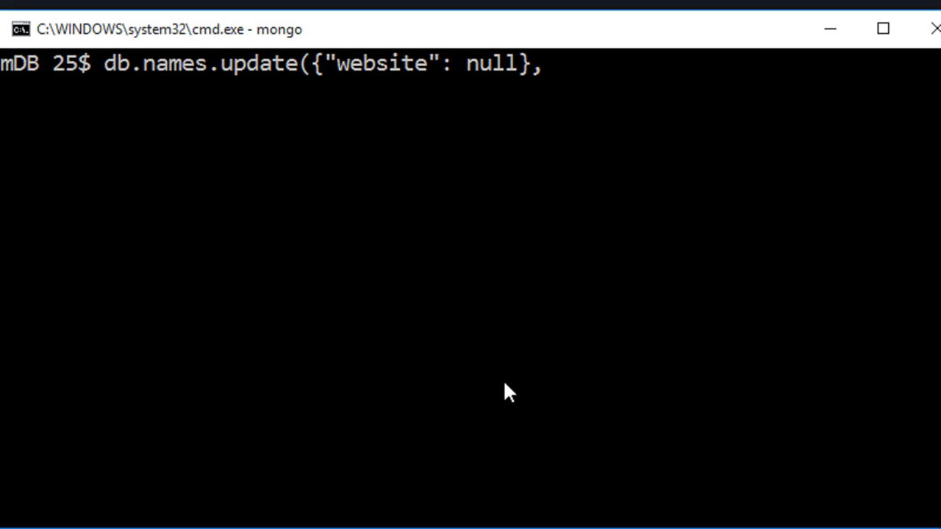
Complete it with $set name 'NOT ACTIVIATED ACCOUNT' and run, modifying one document.
{"action": "type", "text": "{$s"}
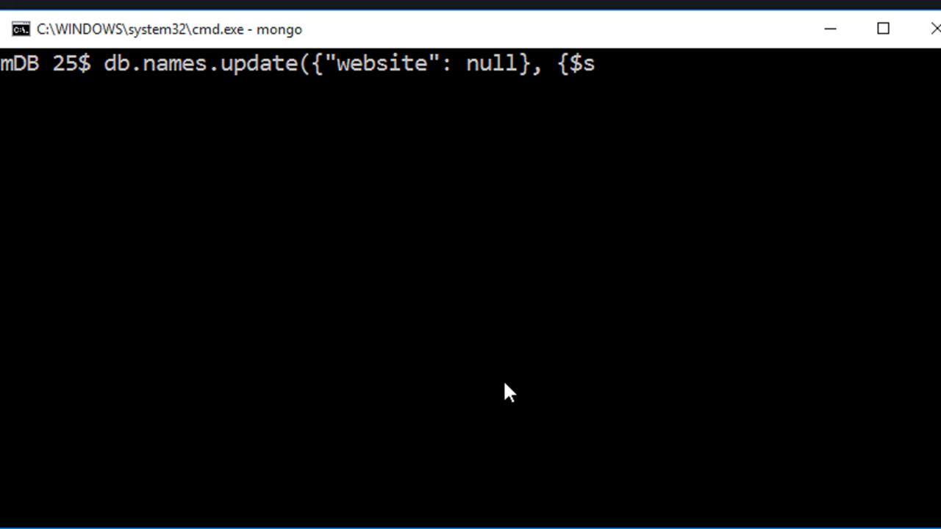
{"action": "type", "text": "et: {"}
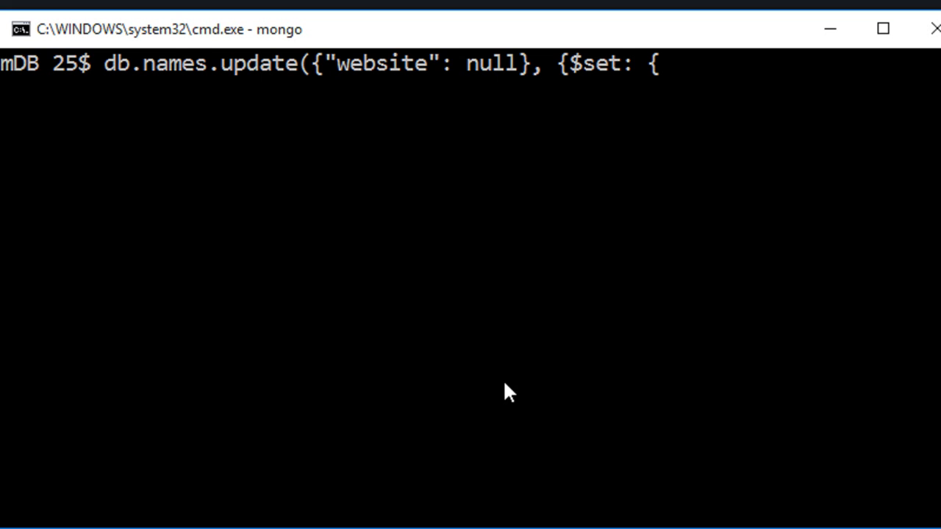
{"action": "type", "text": "\"name"}
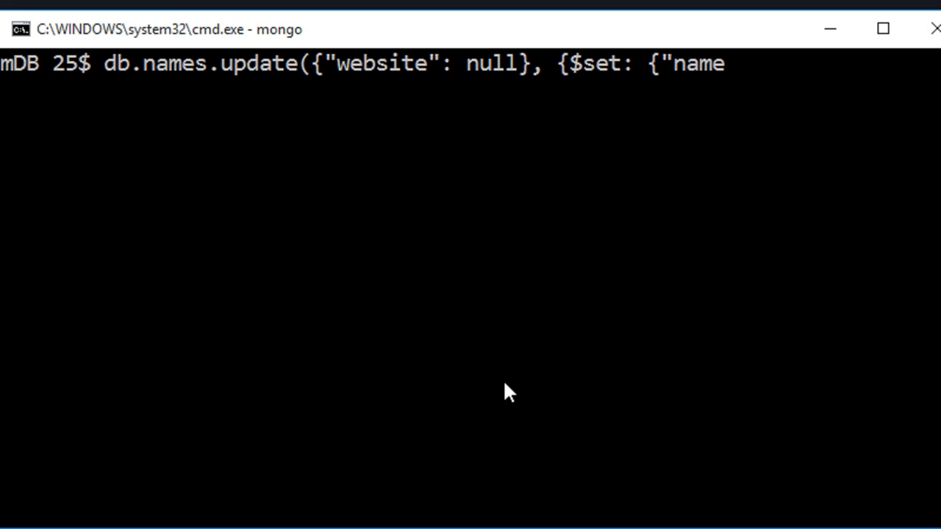
{"action": "type", "text": "\": \"NOT ACTIVIATED A"}
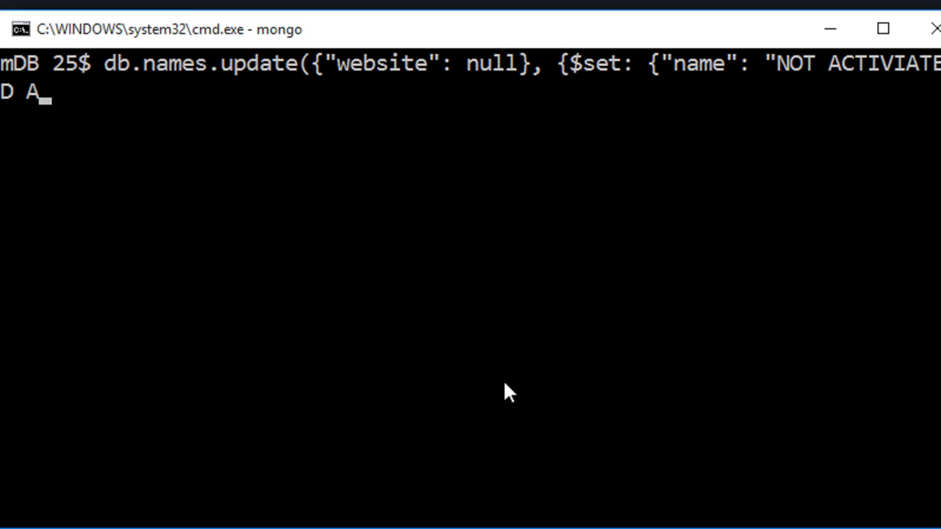
{"action": "type", "text": "CCOUNT\"}"}
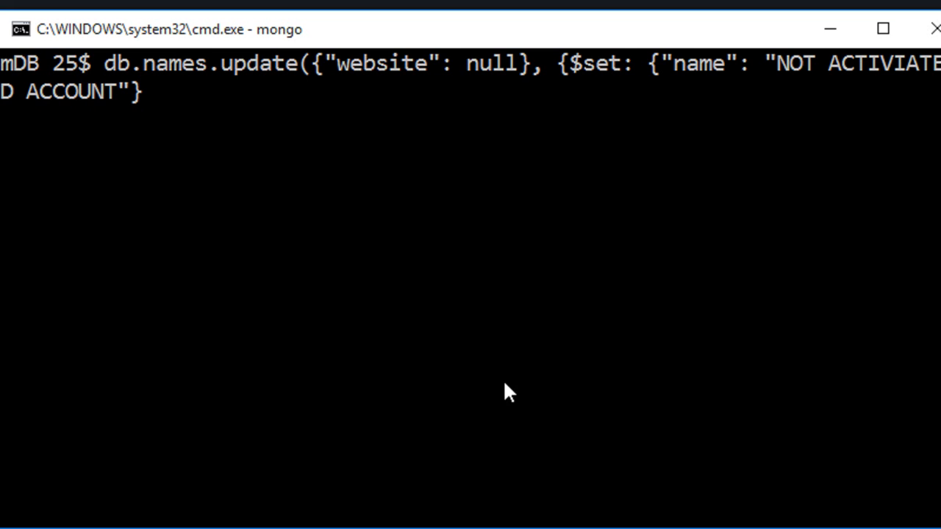
{"action": "type", "text": "});"}
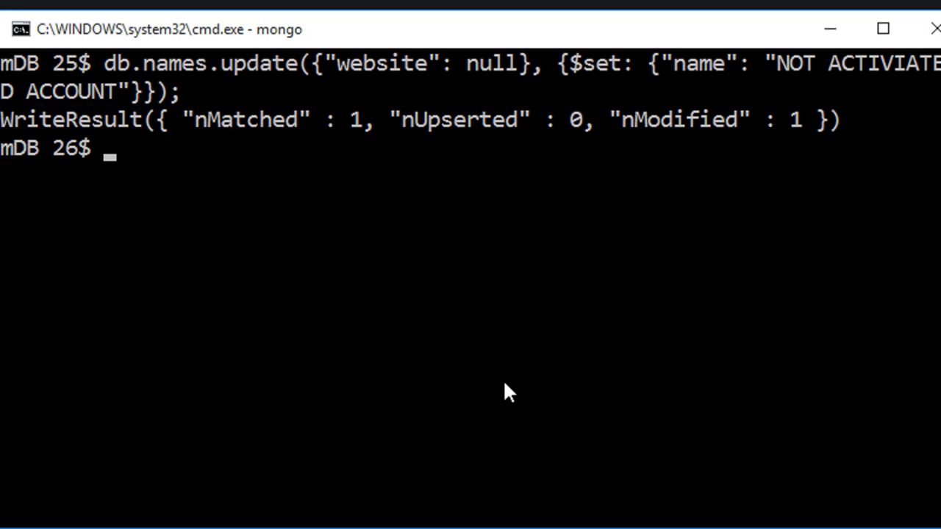
Insert 'mehul' with null website, then rerun the null-website update adding a {multi: true} options object.
{"action": "type", "text": "db.names.insert({\"name\": \"mehul\", \"website\": null});"}
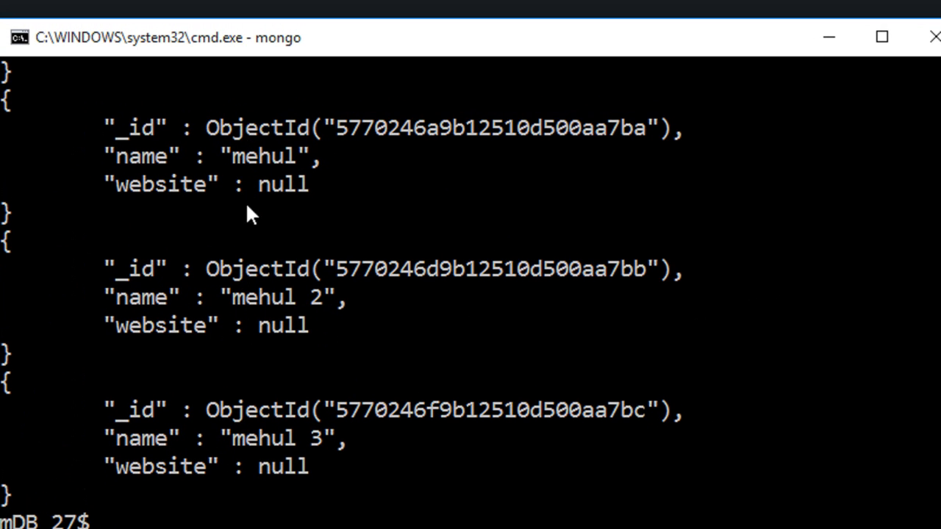
{"action": "type", "text": "db.names.update({\"website\": null}, {$set: {\"name\": \"NOT ACTIVATED ACCOUNT\"}});"}
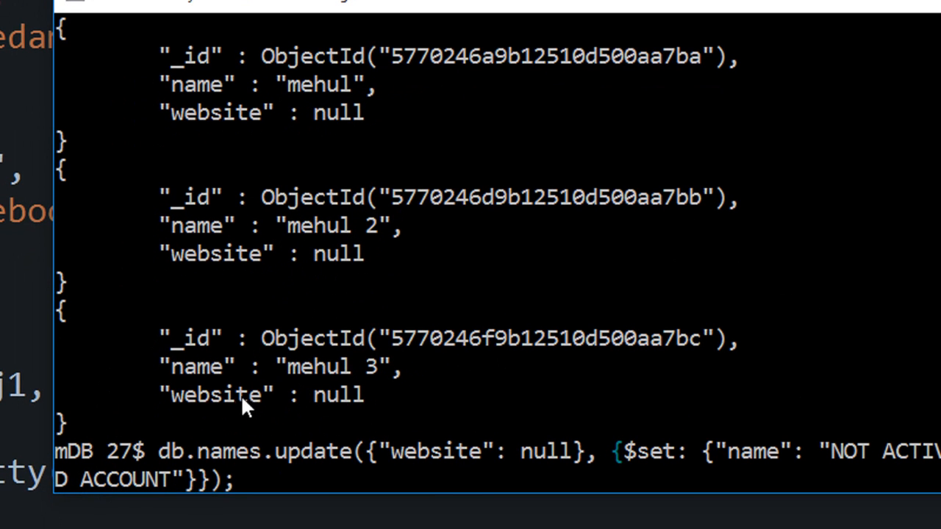
{"action": "mouse_move", "coordinate": [283, 391]}
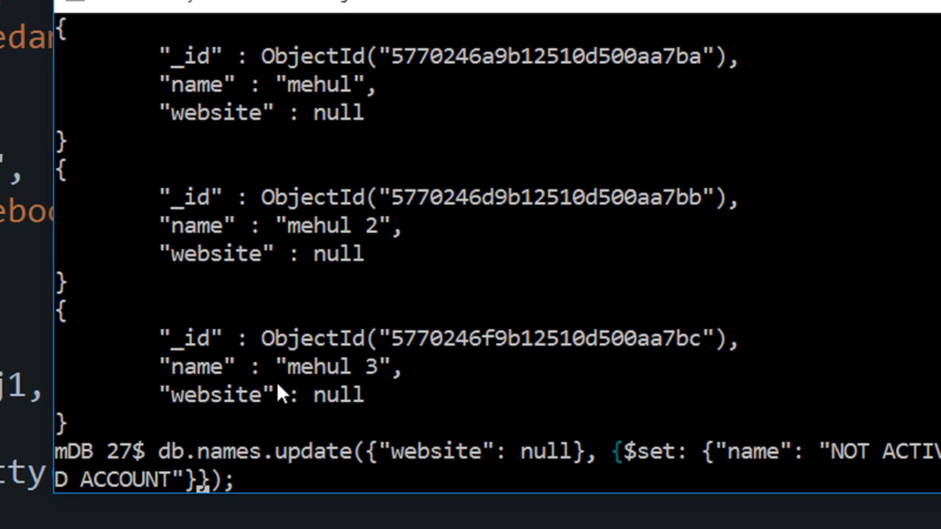
{"action": "type", "text": ", {}"}
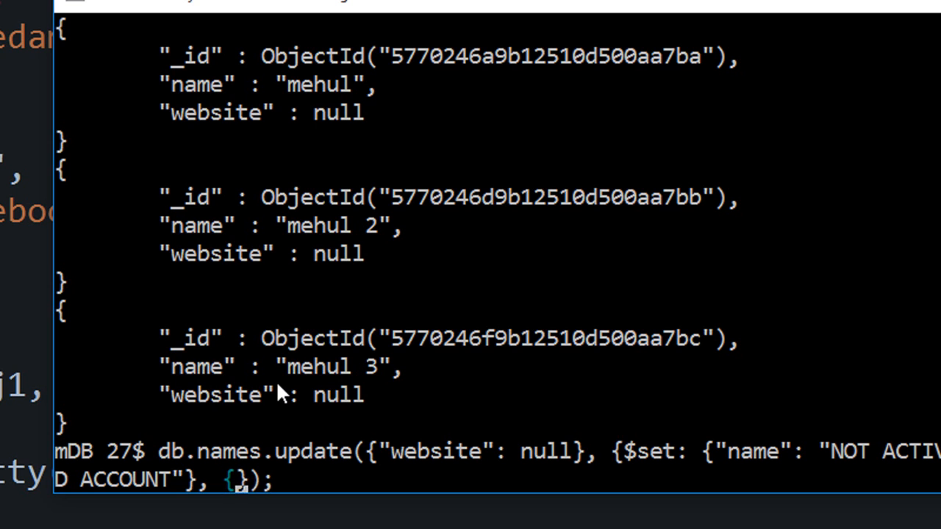
{"action": "type", "text": "mul"}
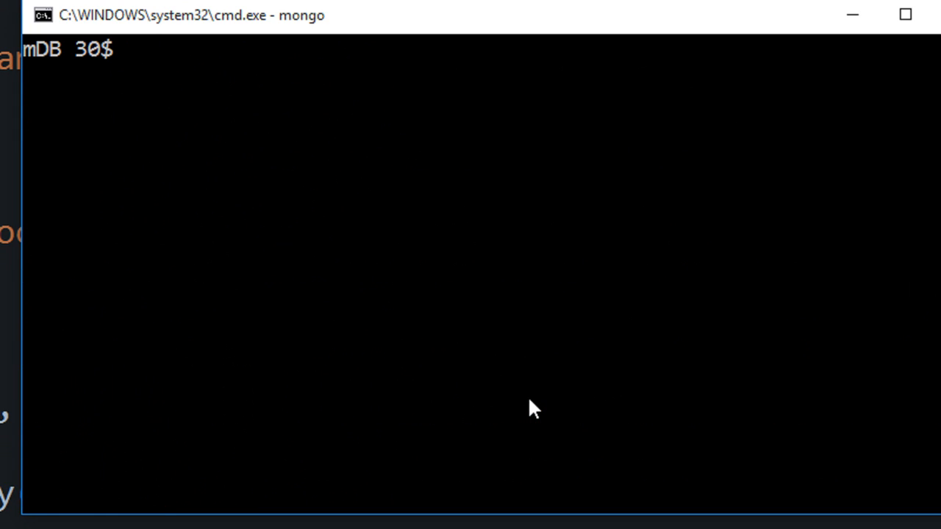
List names showing all four 'NOT ACTIVIATED ACCOUNT' documents, and recall the multi update.
{"action": "type", "text": "db.names.find("}
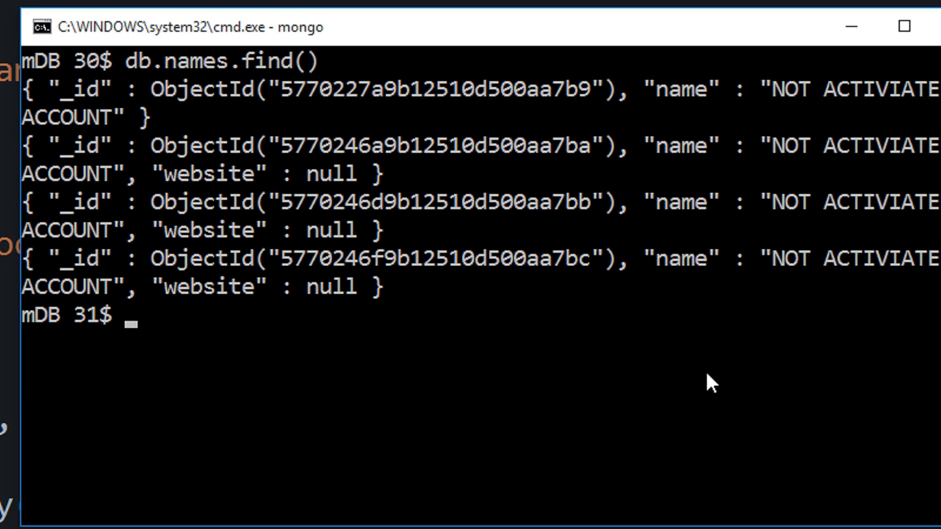
{"action": "type", "text": "db.names.update({\"website\": null}, {$set: {\"name\": \"NOT ACTIVATED ACCOUNT\"}}, {multi: true});"}
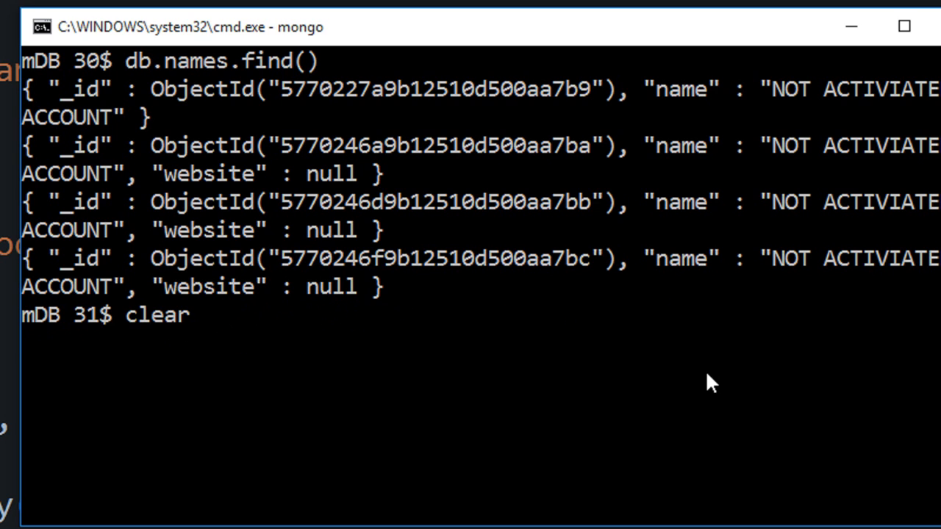
Insert 'mehul 4' with website 'google', then multi-update null-website documents to 'YOU ARE FIRED'.
{"action": "type", "text": "db.names.insert({\"name\": \"mehul 3\", \"website\": null});"}
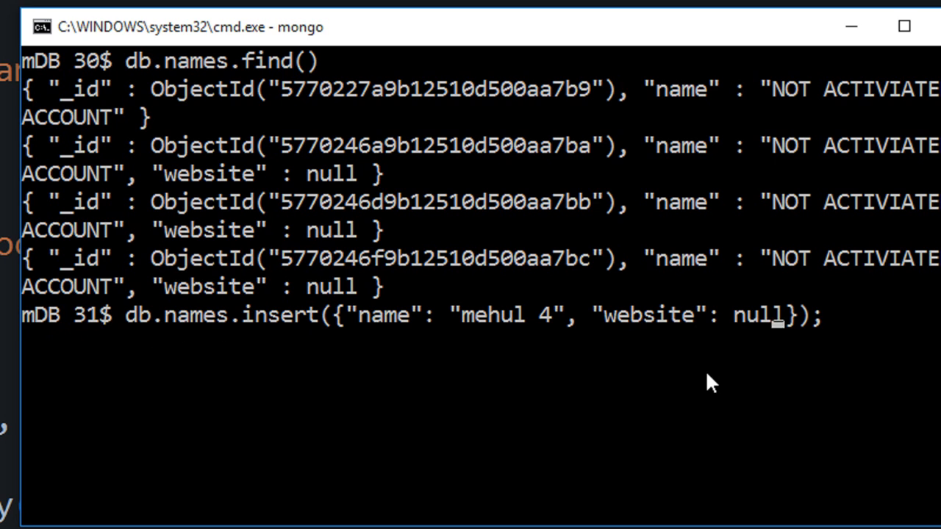
{"action": "key", "text": "BackSpace"}
{"action": "type", "text": "\"google"}
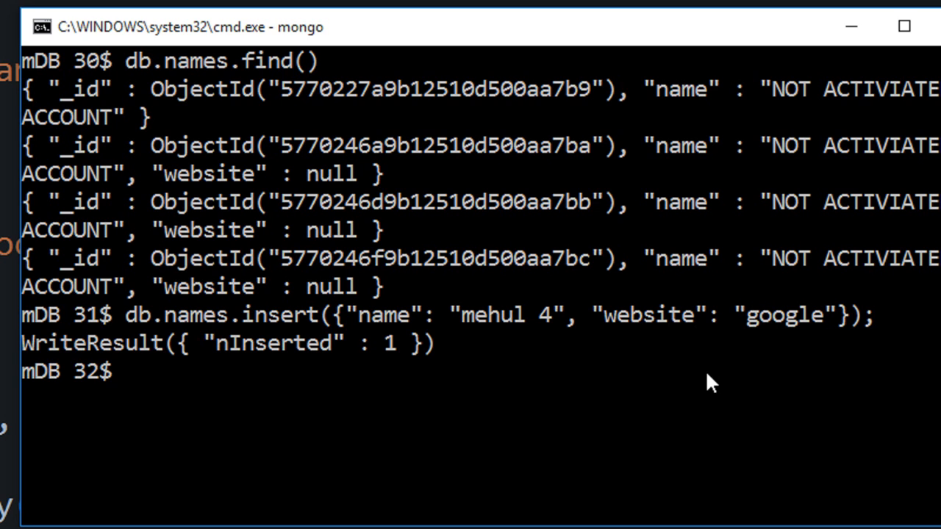
{"action": "type", "text": "db.names.update({\"website\": null}, {$set: {\"name\": \"NOT ACTIVATED ACCOUNT\"}}, {multi: true});"}
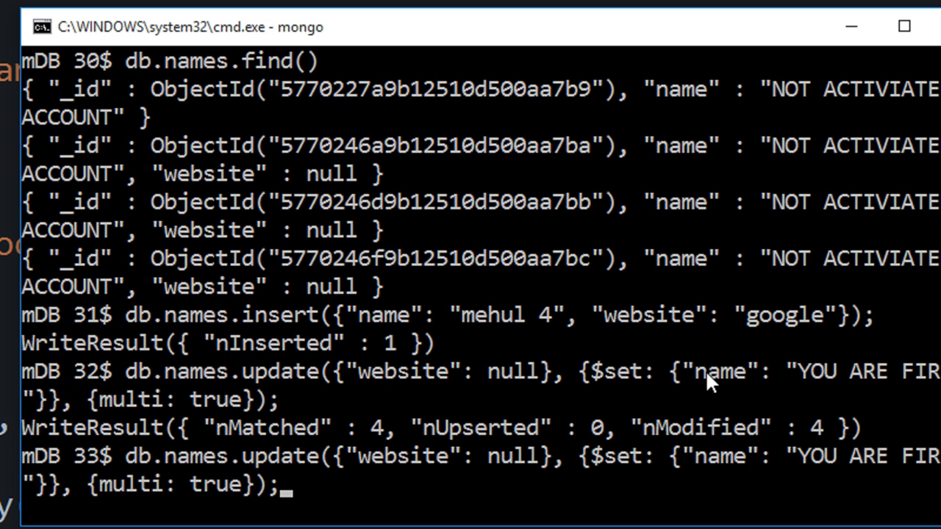
Run db.names.find().pretty() to list the names collection showing the YOU ARE FIRED documents.
{"action": "type", "text": "db.names.find().pre"}
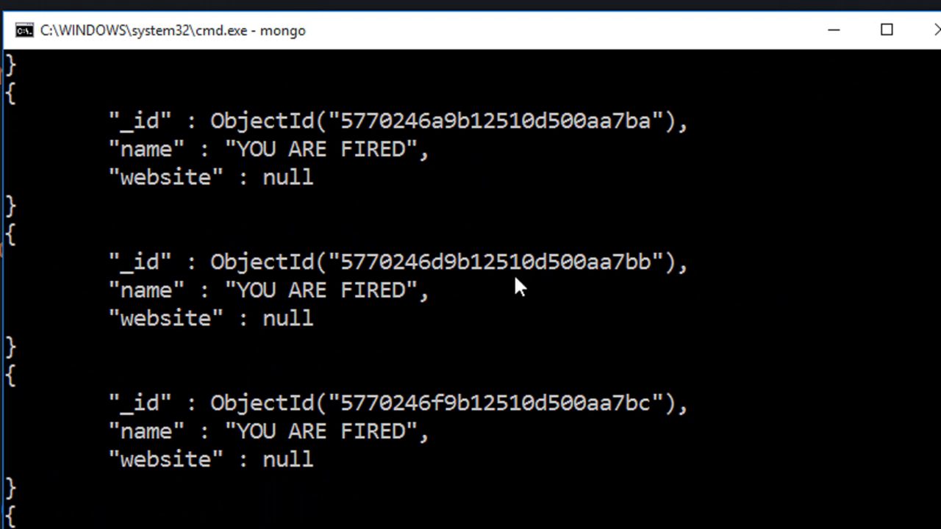
{"action": "mouse_move", "coordinate": [619, 308]}
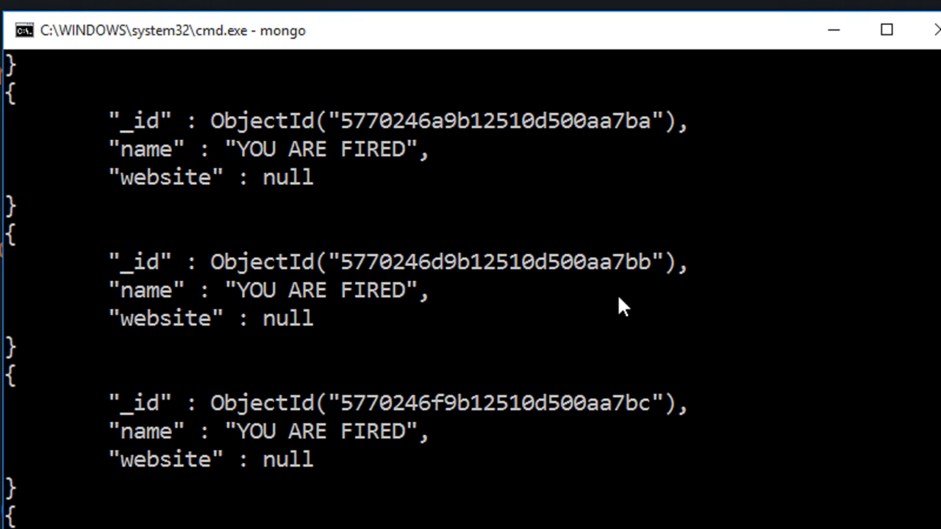